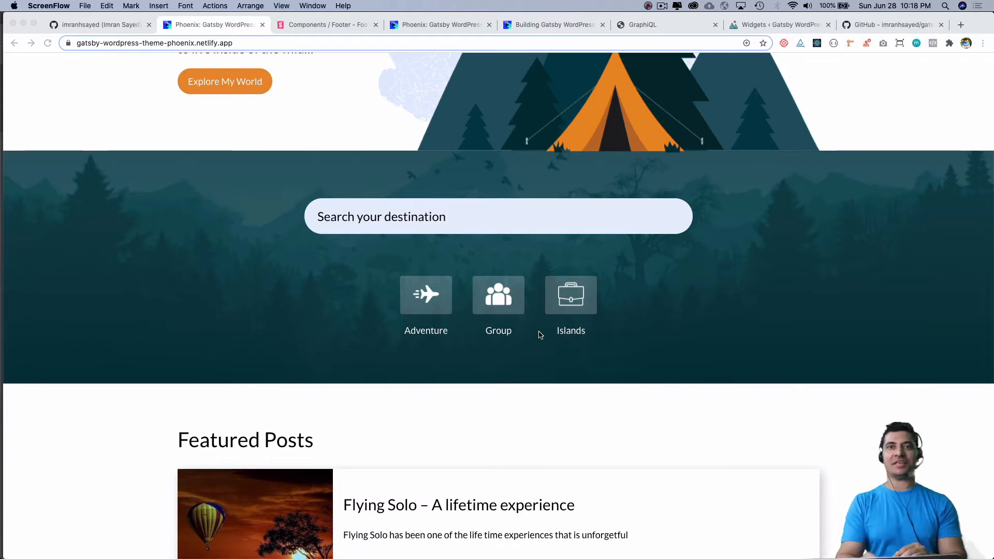
Review the Gatsby WordPress course page and Phoenix demo site, then bring PhpStorm to the front
{"action": "scroll", "scroll_direction": "down", "scroll_amount": 3}
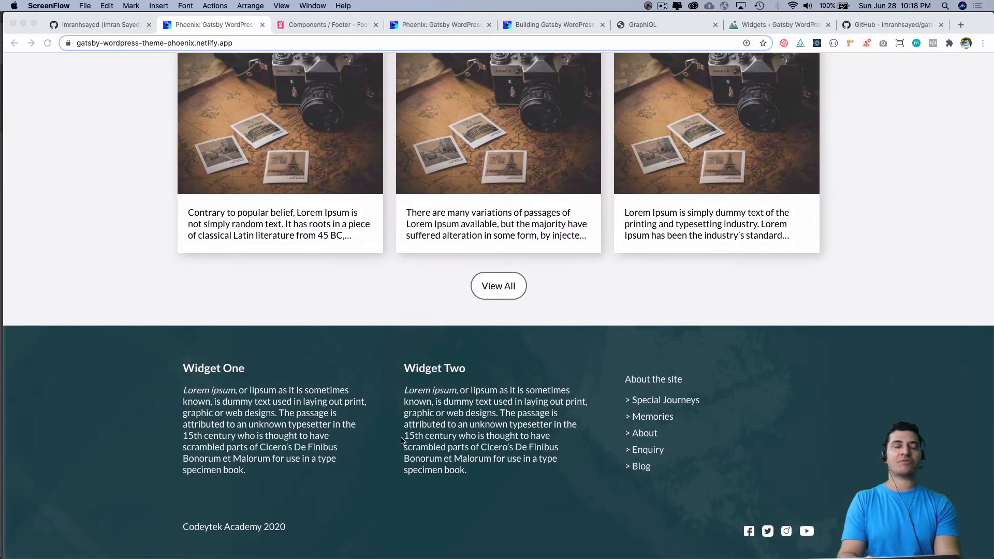
{"action": "mouse_move", "coordinate": [579, 423]}
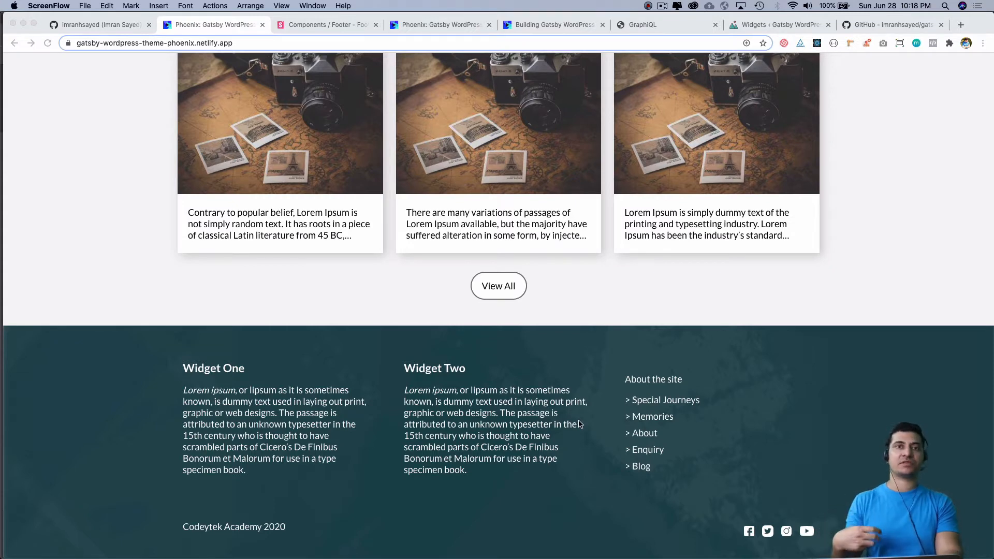
{"action": "scroll", "scroll_direction": "up", "scroll_amount": 3}
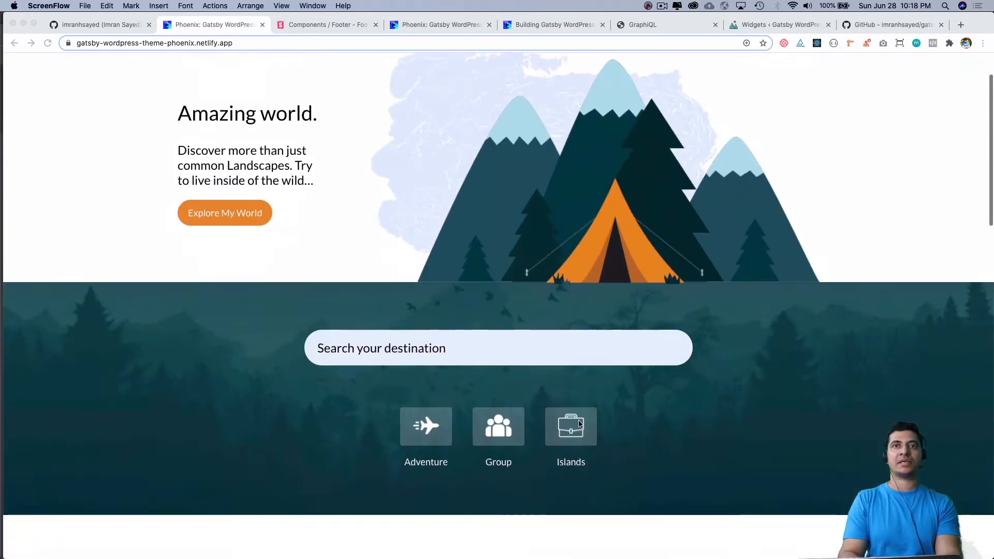
{"action": "scroll", "scroll_direction": "down", "scroll_amount": 3}
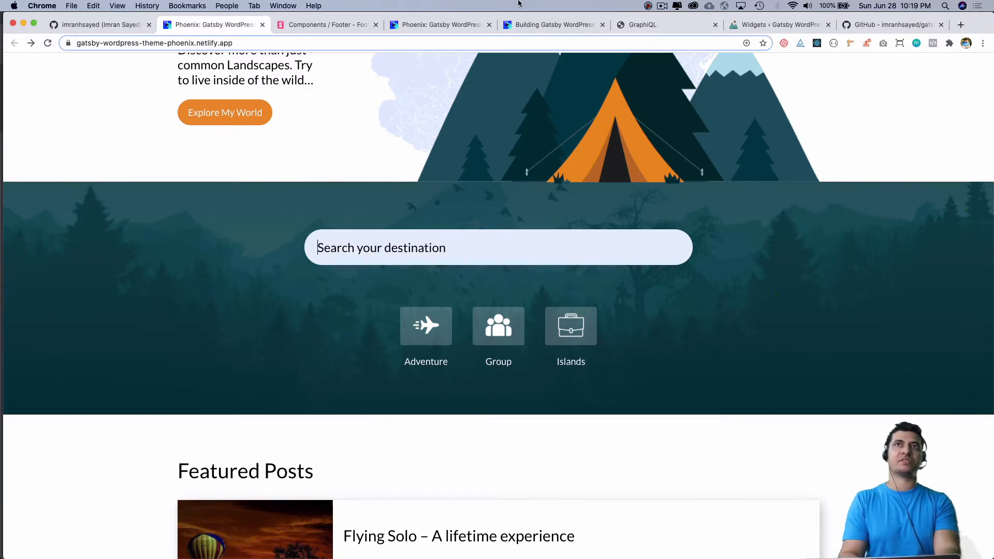
{"action": "left_click", "coordinate": [553, 25]}
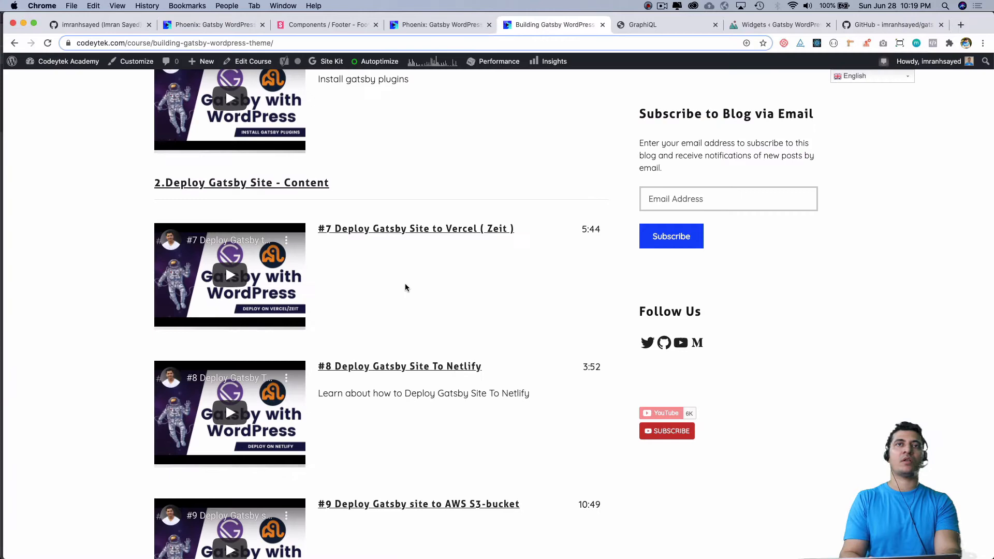
{"action": "scroll", "scroll_direction": "up", "scroll_amount": 3}
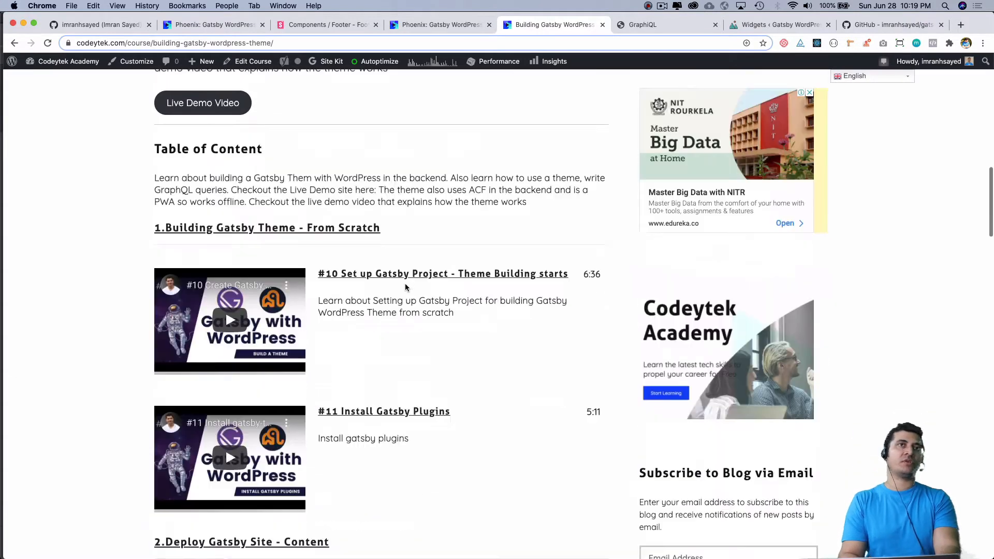
{"action": "scroll", "scroll_direction": "down", "scroll_amount": 3}
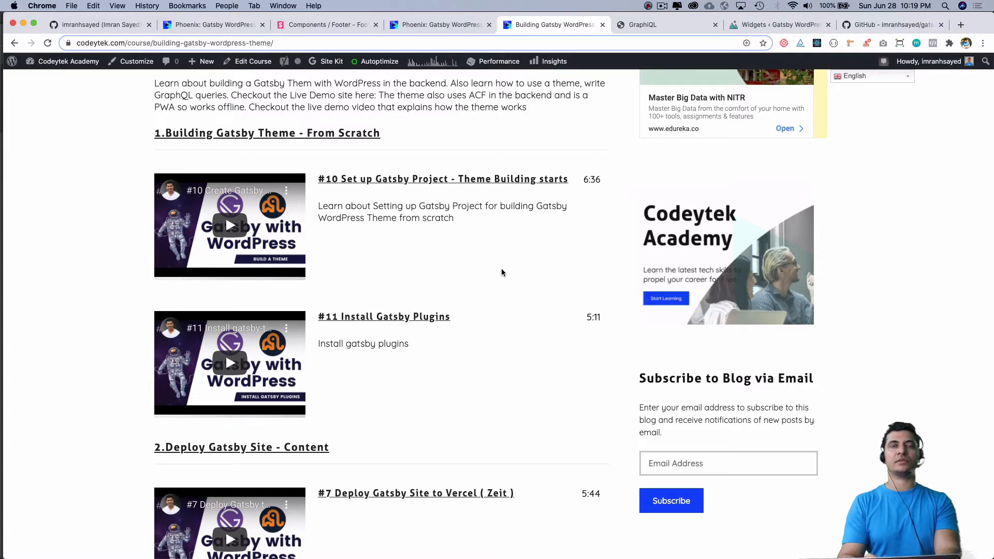
{"action": "scroll", "scroll_direction": "down", "scroll_amount": 3}
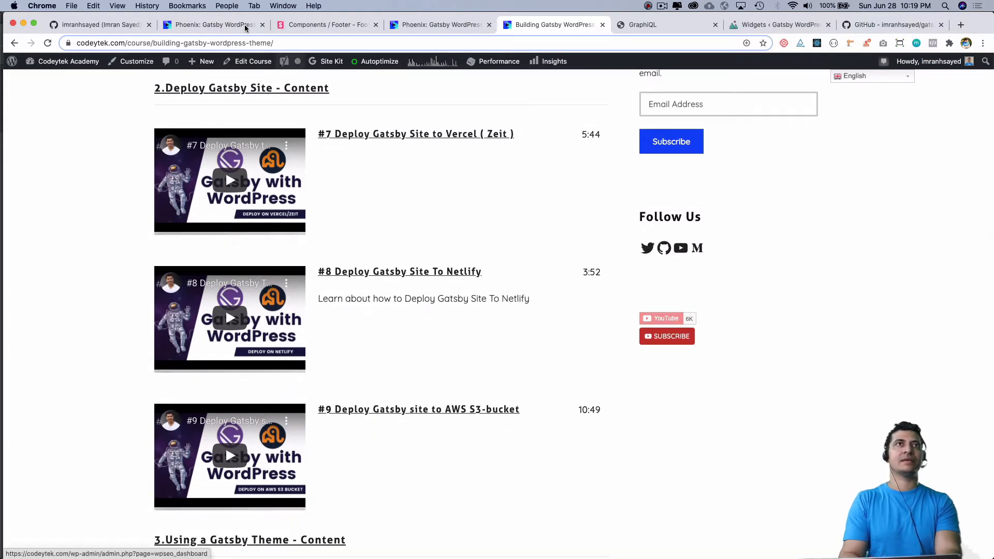
{"action": "left_click", "coordinate": [212, 25]}
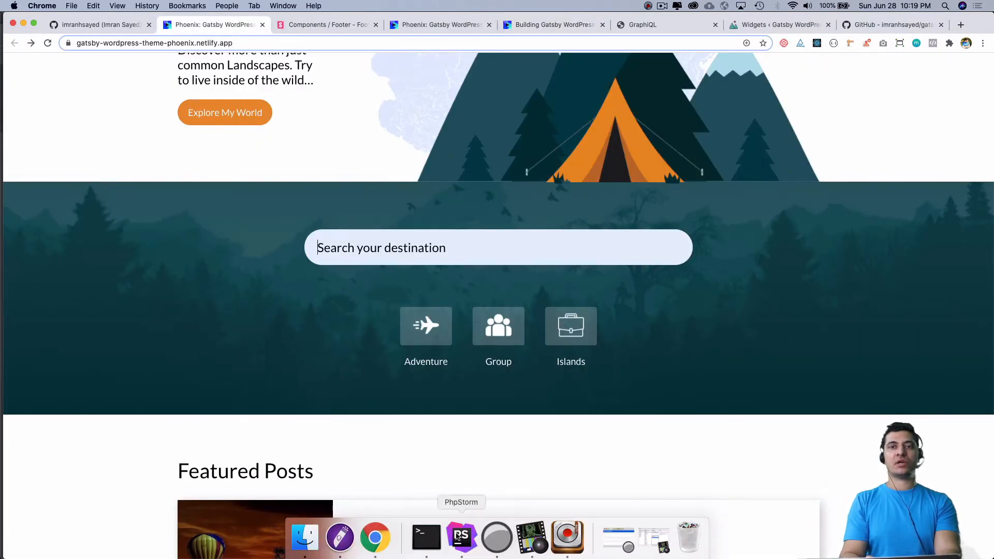
{"action": "left_click", "coordinate": [460, 538]}
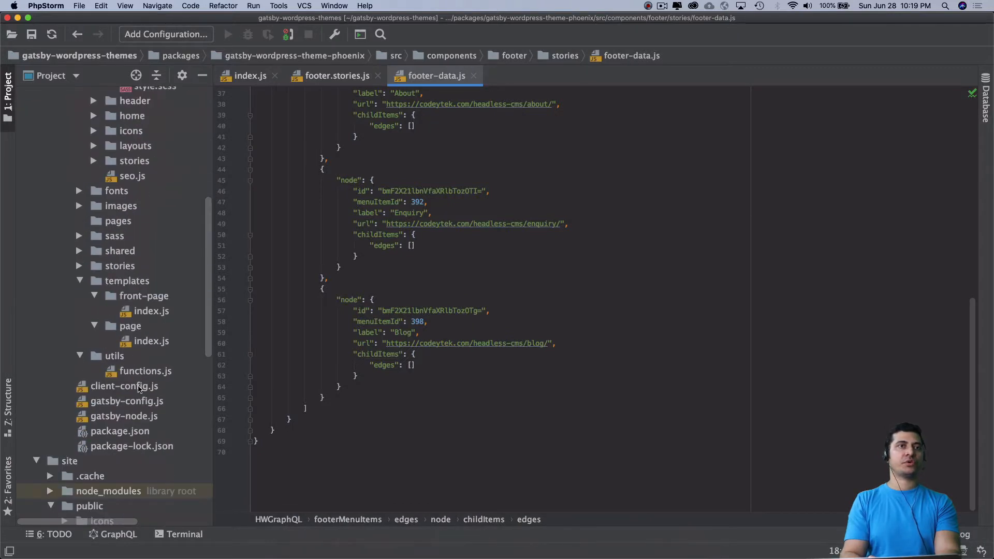
{"action": "mouse_move", "coordinate": [119, 432]}
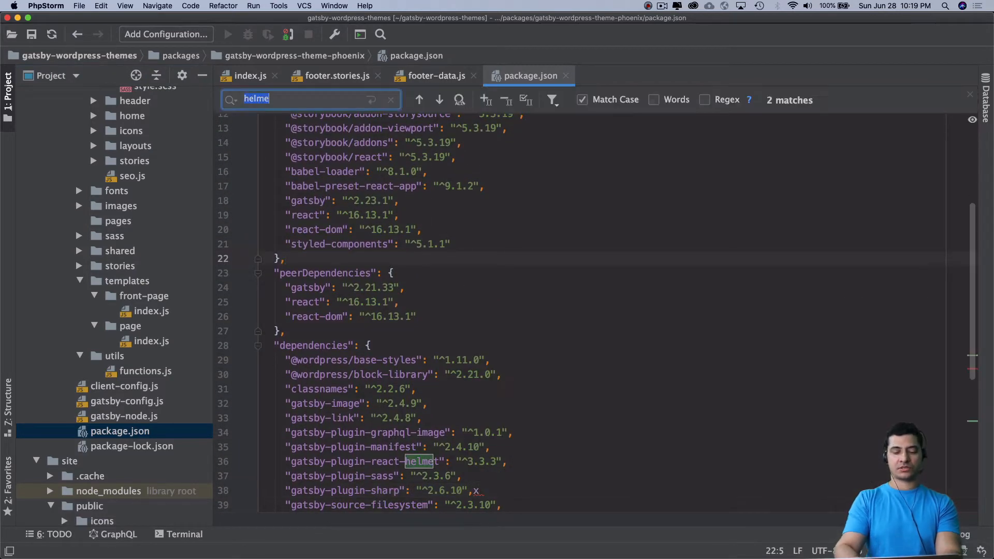
Confirm the js-search dependency in package.json and load create-pages/front-page.js
{"action": "type", "text": "js-s"}
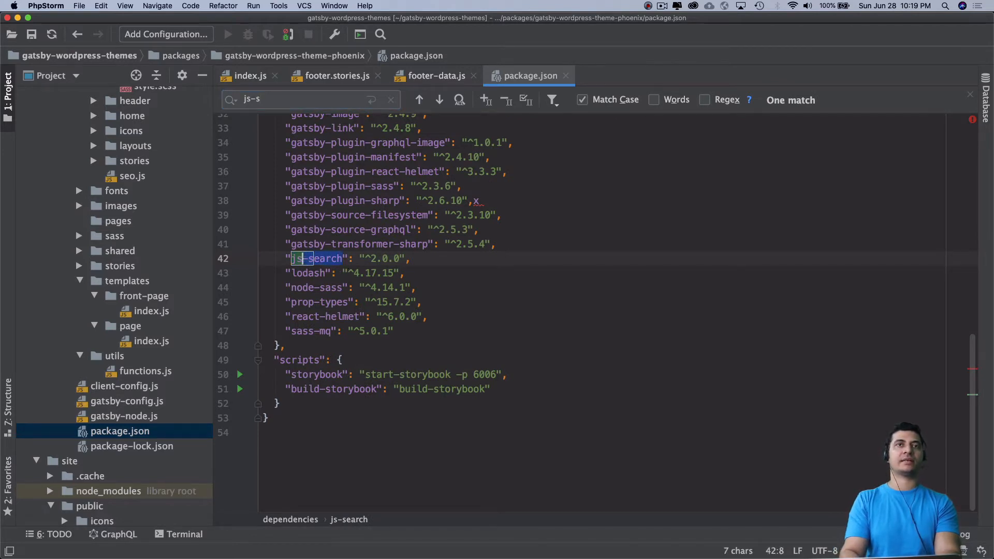
{"action": "left_click", "coordinate": [434, 76]}
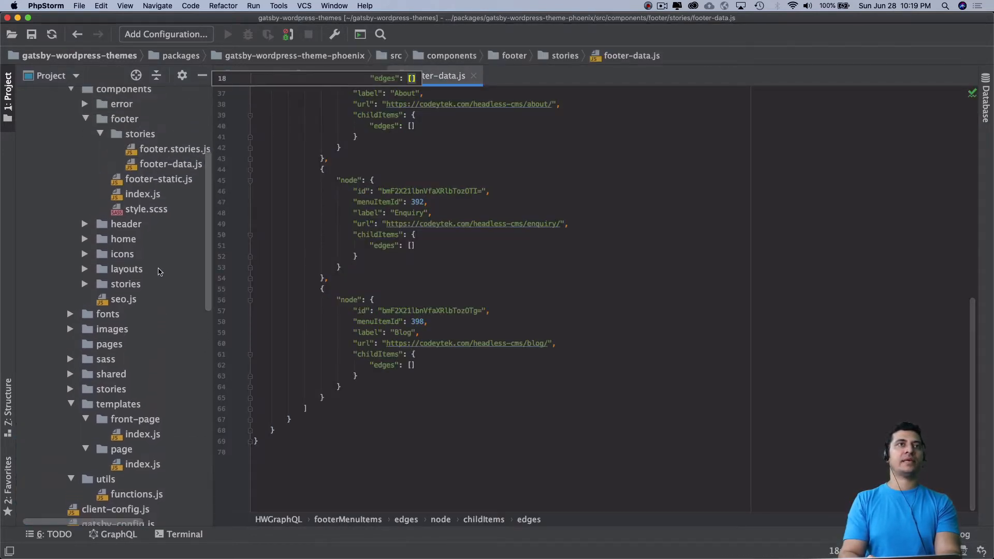
{"action": "scroll", "scroll_direction": "up", "scroll_amount": 3}
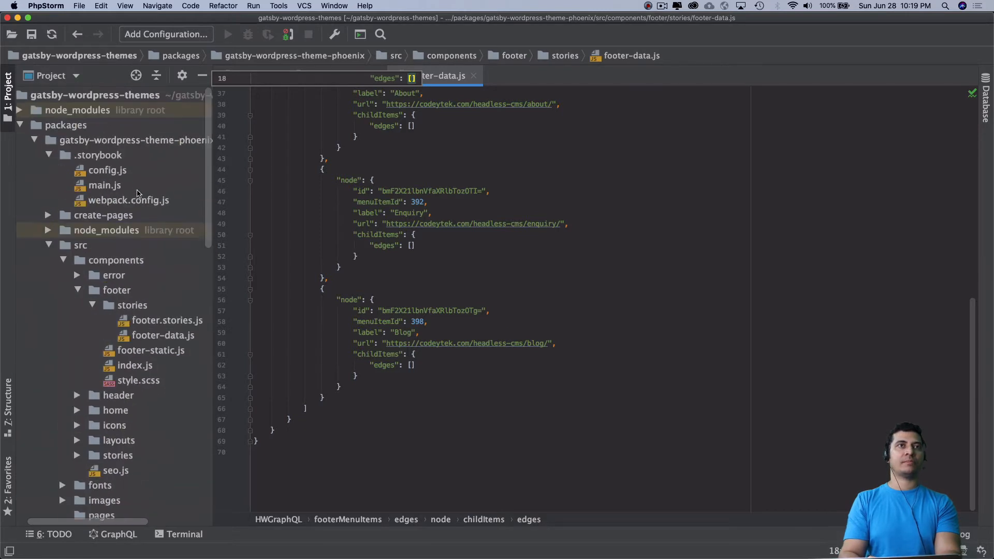
{"action": "left_click", "coordinate": [104, 215]}
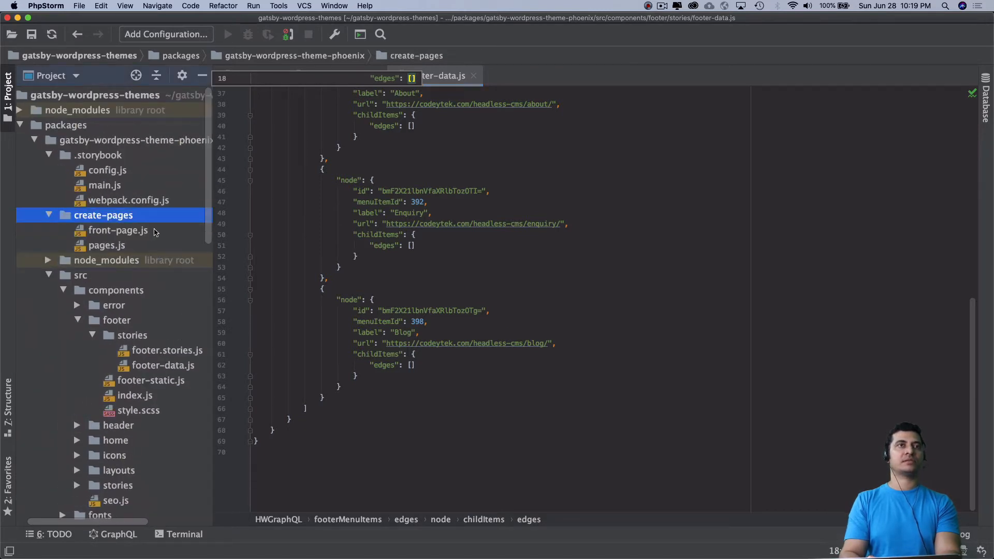
{"action": "left_click", "coordinate": [118, 230]}
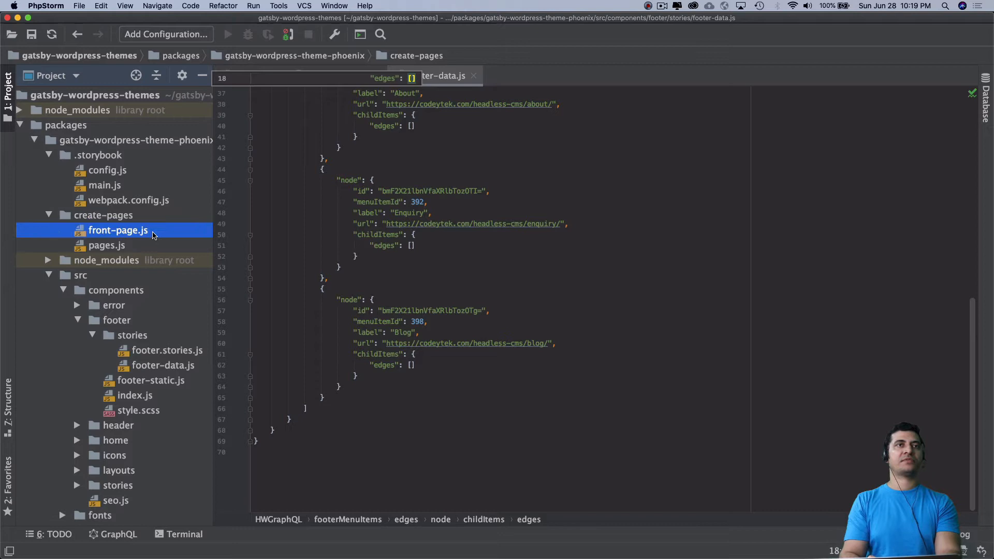
{"action": "double_click", "coordinate": [118, 229]}
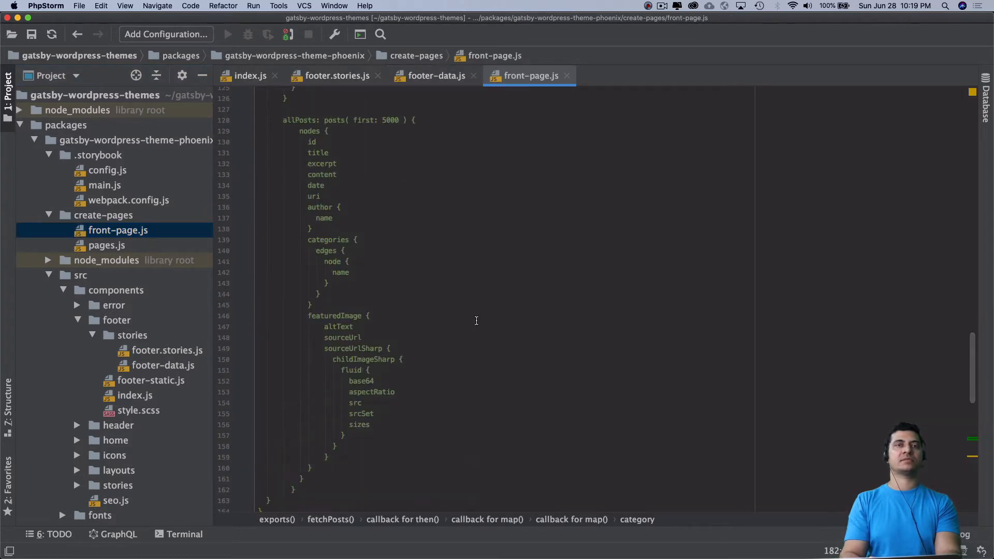
Trace the allPosts query alias down to the postSearchData key that passes posts and search options
{"action": "scroll", "scroll_direction": "up", "scroll_amount": 3}
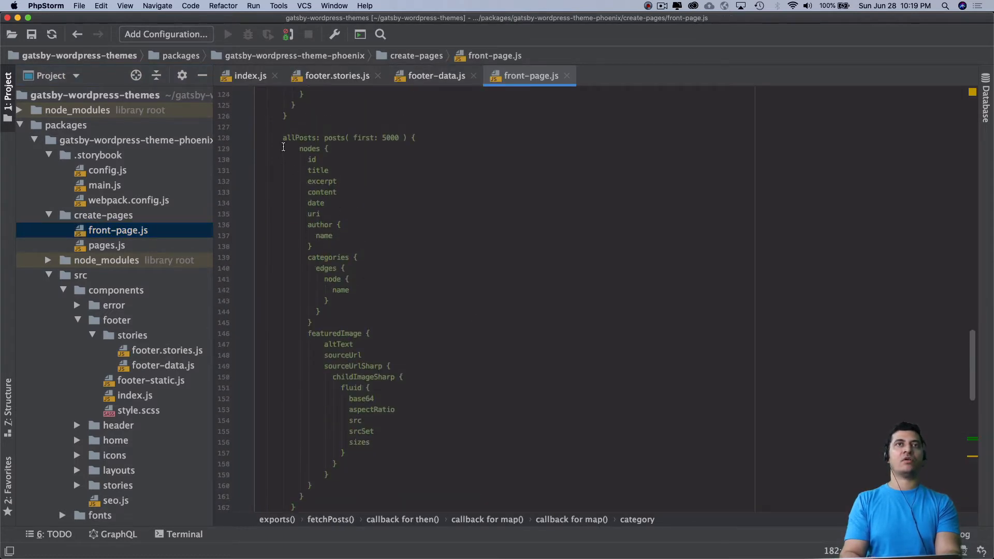
{"action": "double_click", "coordinate": [299, 138]}
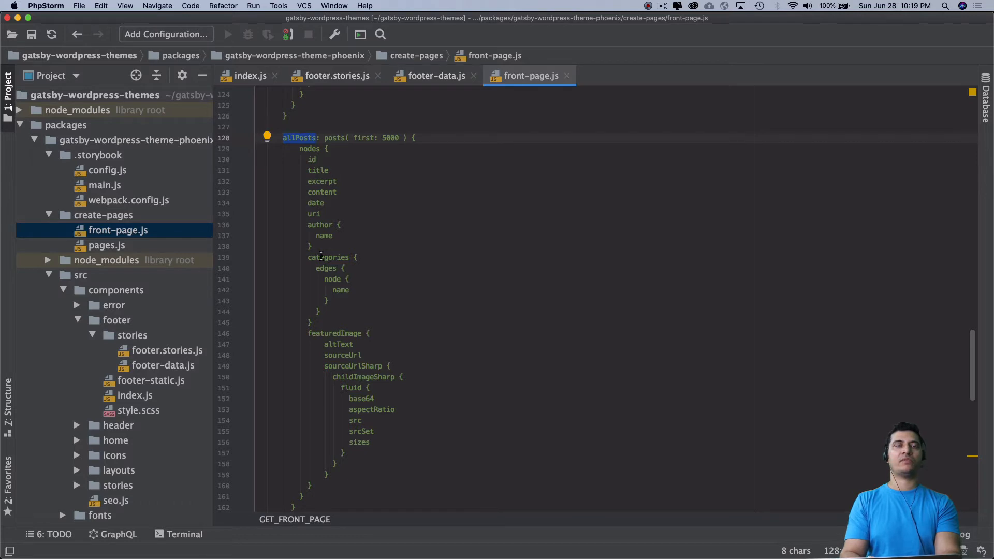
{"action": "scroll", "scroll_direction": "down", "scroll_amount": 3}
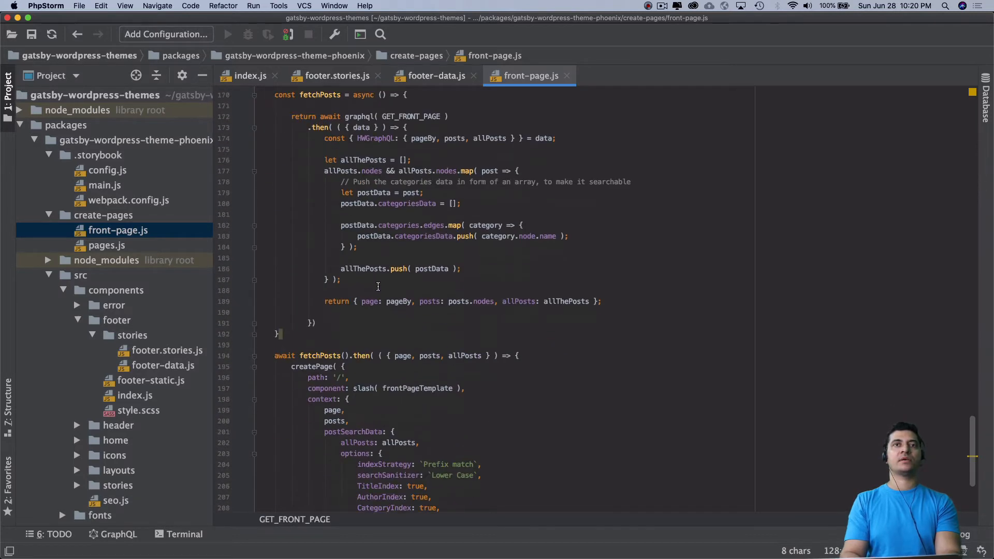
{"action": "scroll", "scroll_direction": "up", "scroll_amount": 3}
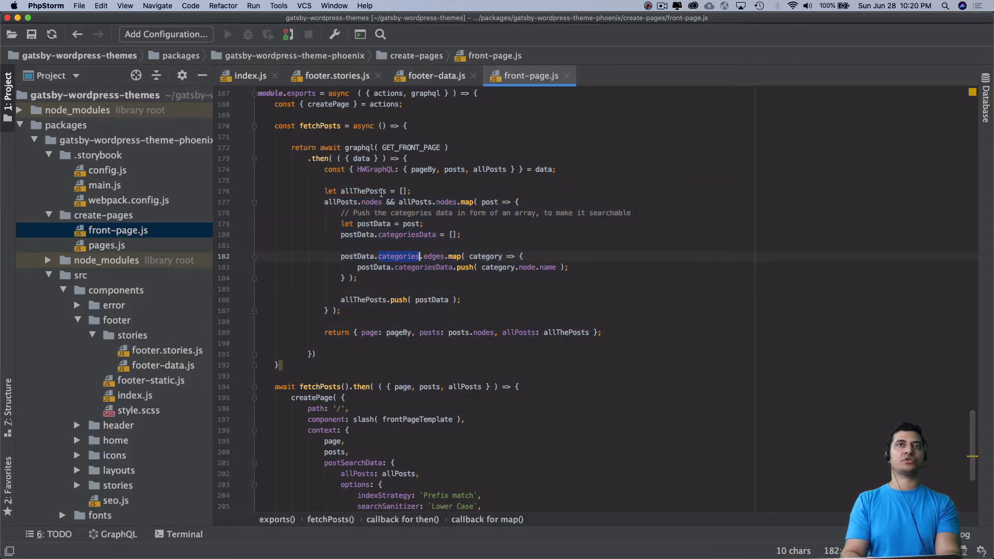
{"action": "scroll", "scroll_direction": "down", "scroll_amount": 3}
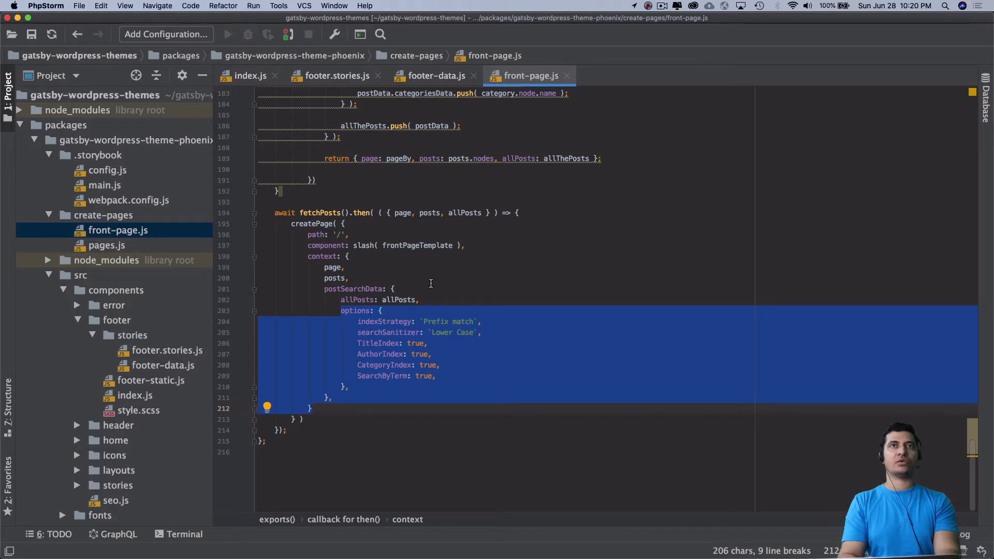
{"action": "left_click", "coordinate": [419, 299]}
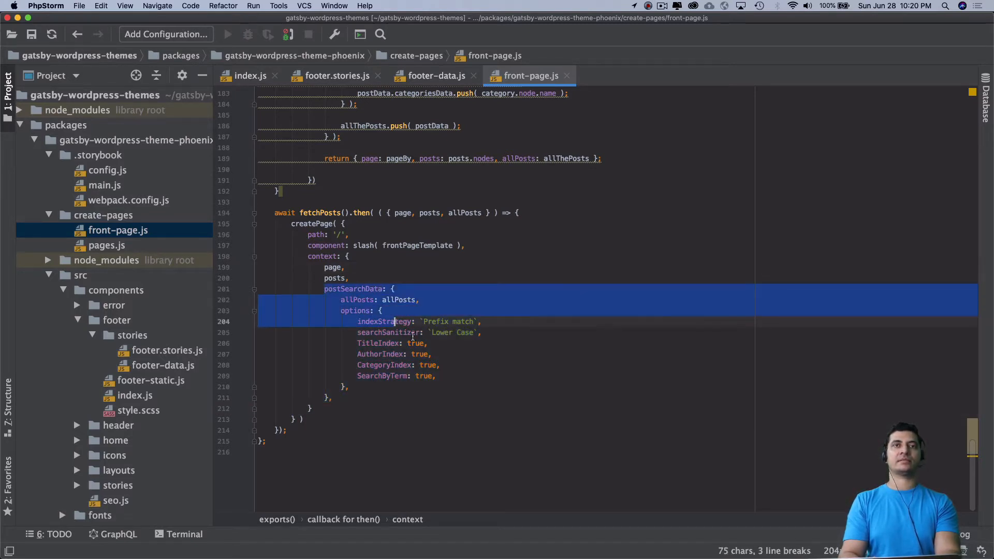
{"action": "left_click", "coordinate": [365, 288]}
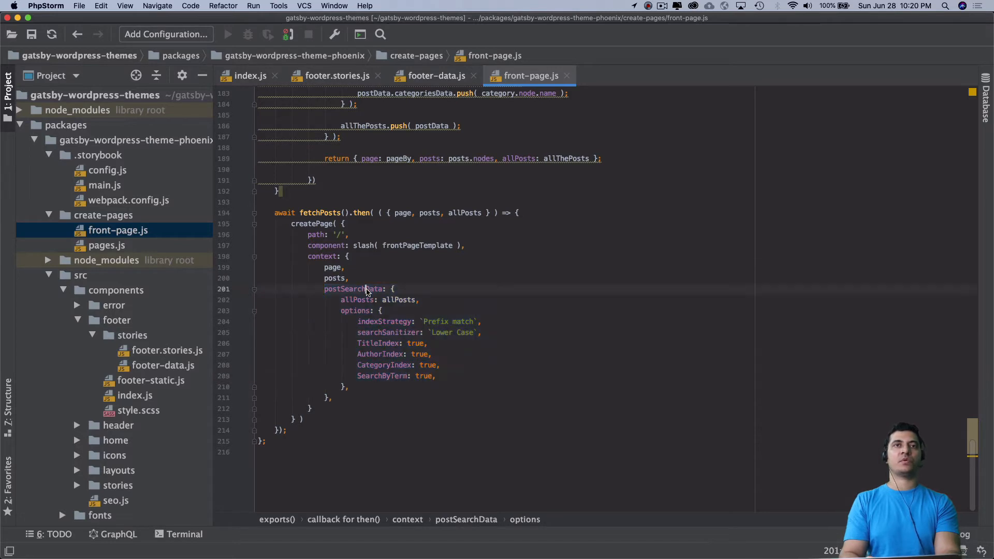
{"action": "double_click", "coordinate": [353, 289]}
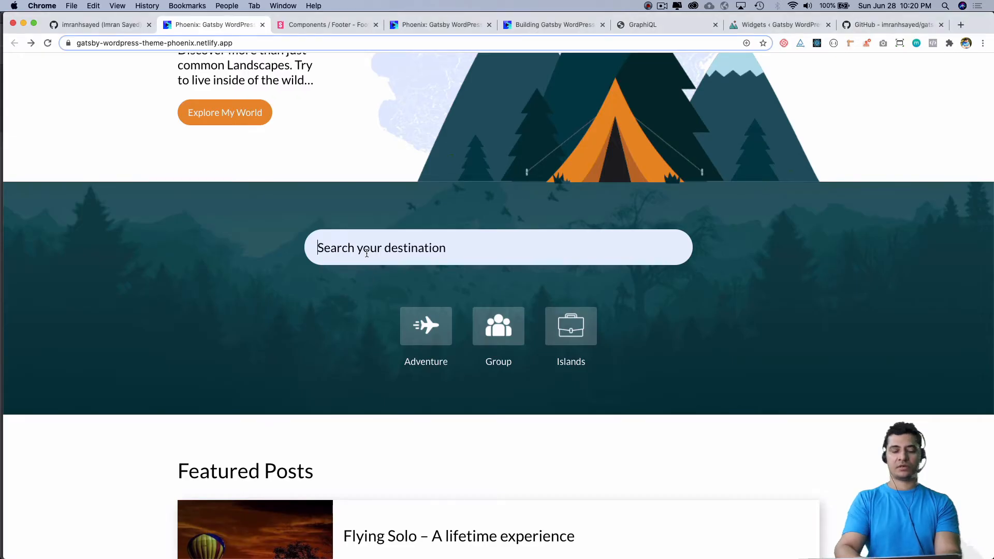
Search the demo site for 'group' to see The life savior backpack listed as a match
{"action": "type", "text": "gr"}
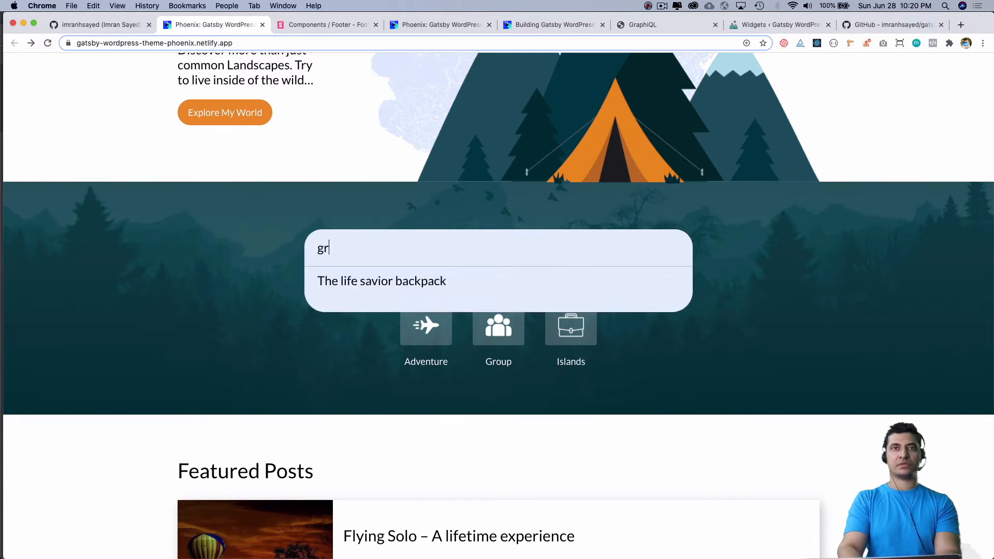
{"action": "type", "text": "oup"}
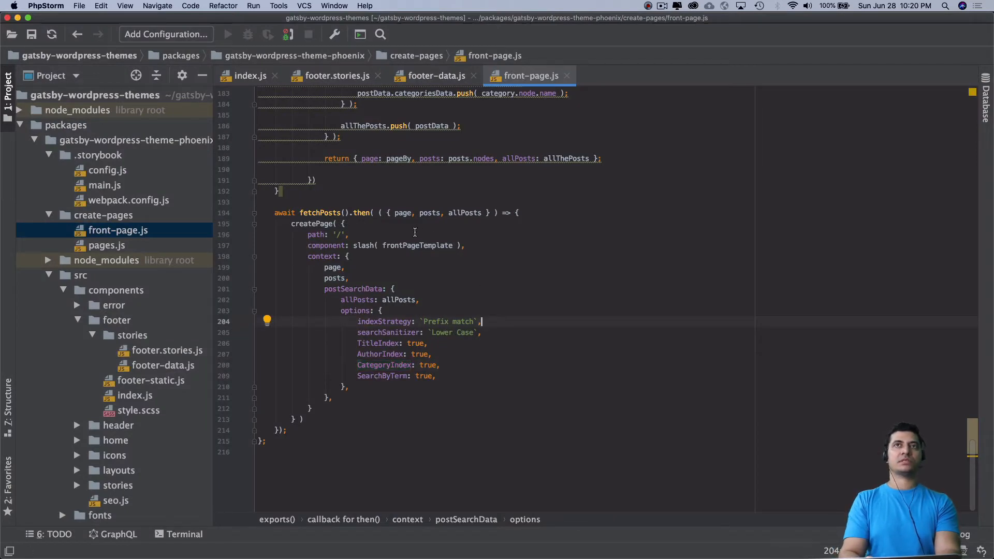
Review templates/front-page/index.js, load the gatsby-wordpress-themes GitHub repo, then bring Finder forward
{"action": "left_click", "coordinate": [435, 76]}
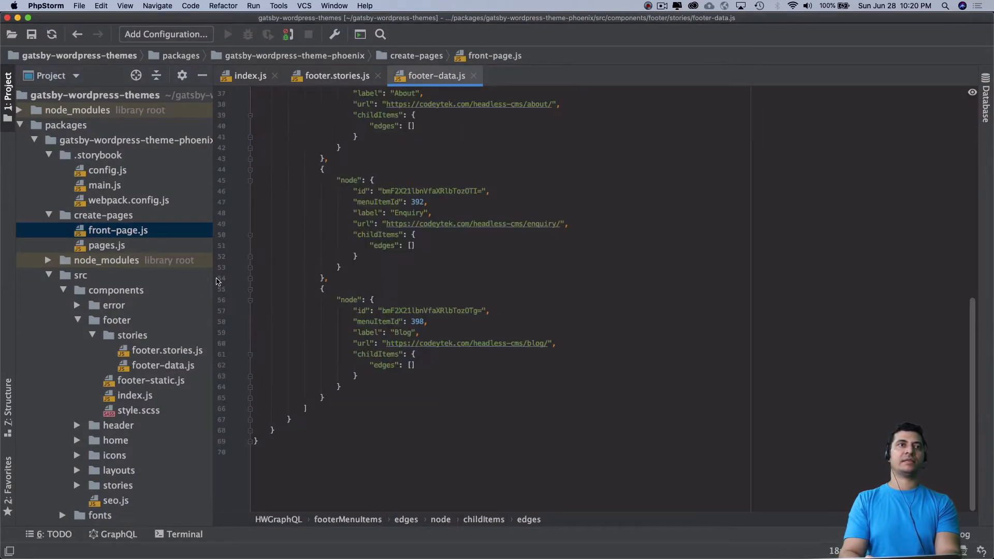
{"action": "scroll", "scroll_direction": "down", "scroll_amount": 3}
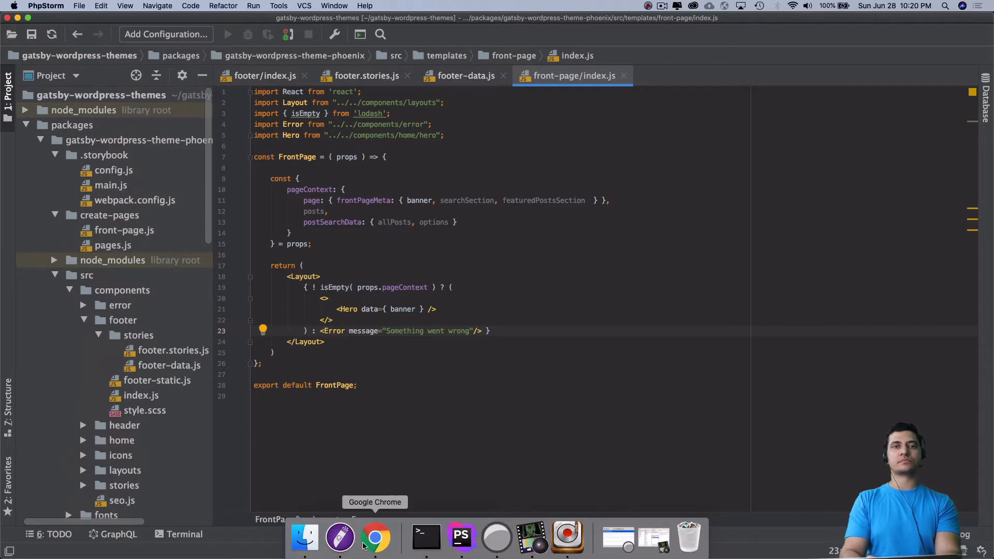
{"action": "left_click", "coordinate": [375, 539]}
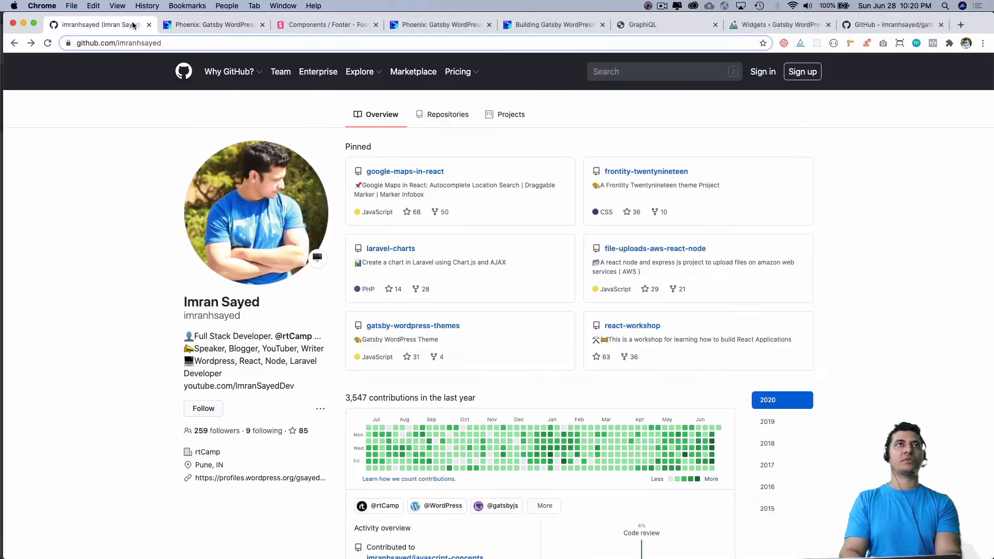
{"action": "left_click", "coordinate": [412, 325]}
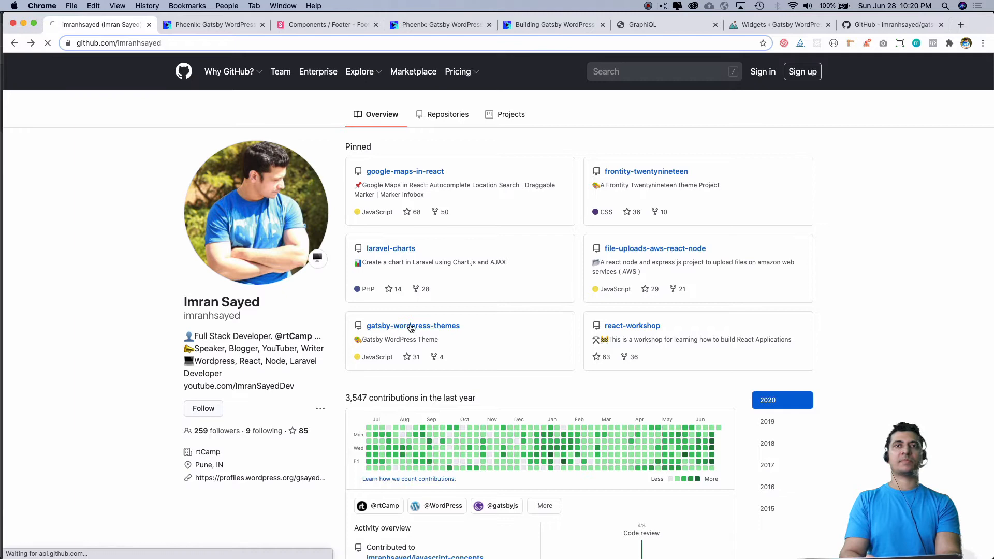
{"action": "left_click", "coordinate": [412, 325]}
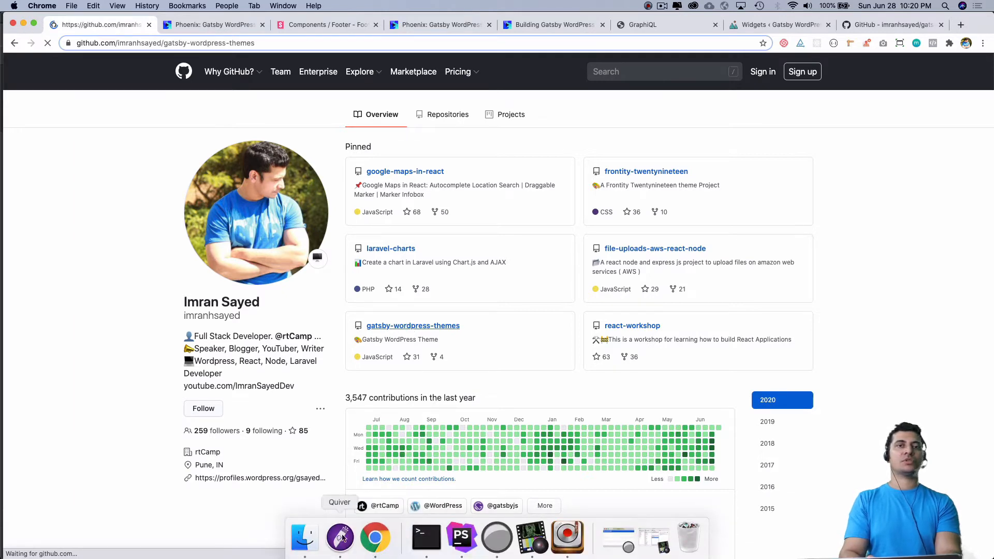
{"action": "left_click", "coordinate": [304, 537]}
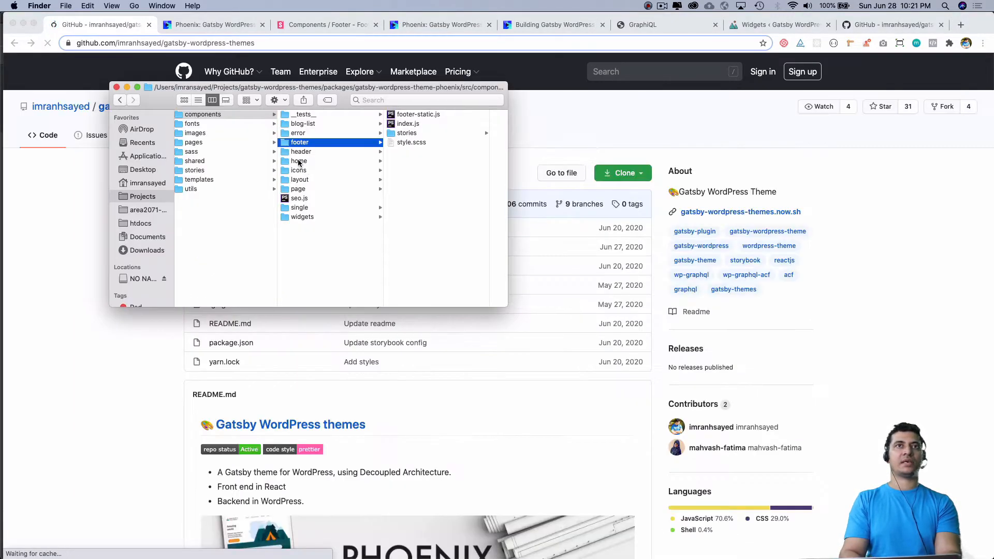
Select and copy the client-search and search-results folders from the home components in Finder
{"action": "left_click", "coordinate": [299, 160]}
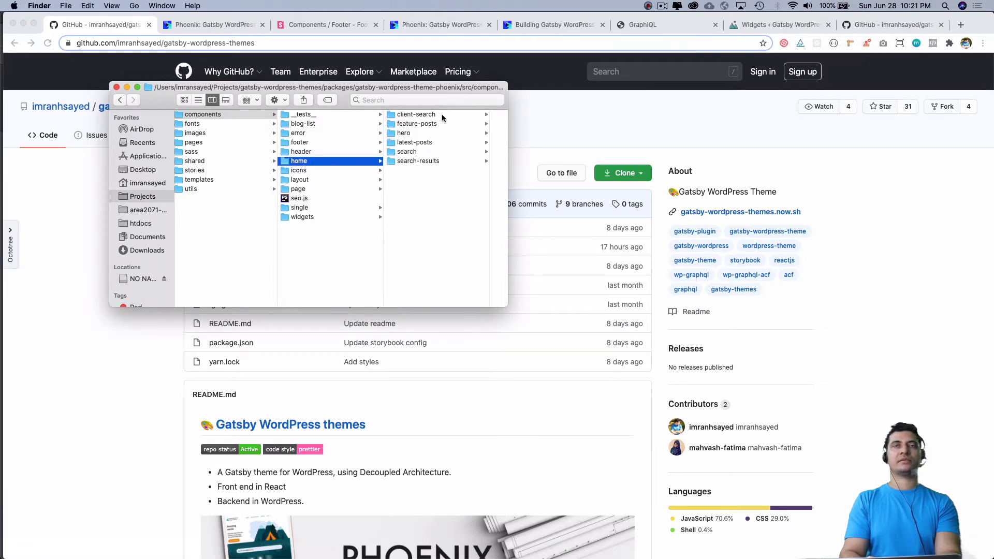
{"action": "left_click", "coordinate": [416, 114]}
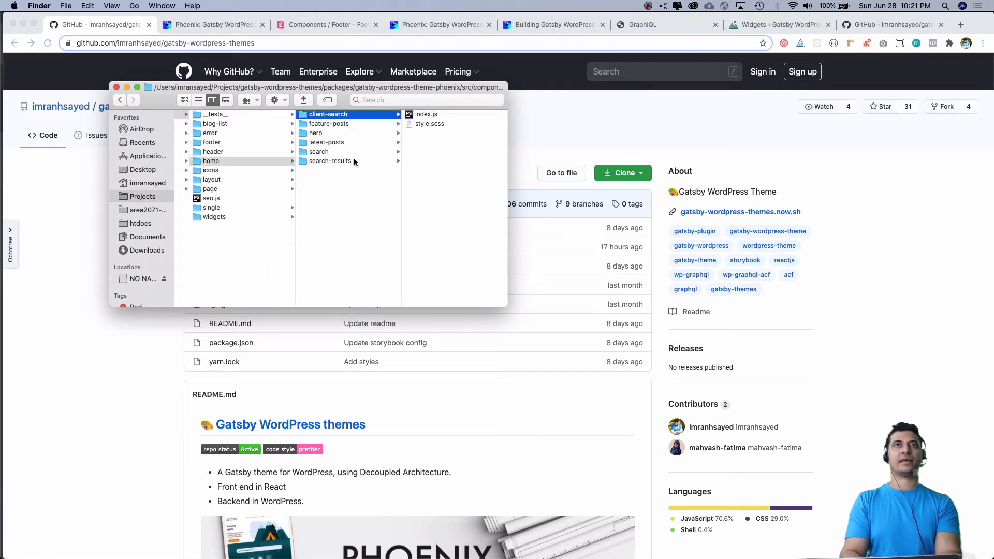
{"action": "left_click", "coordinate": [329, 160]}
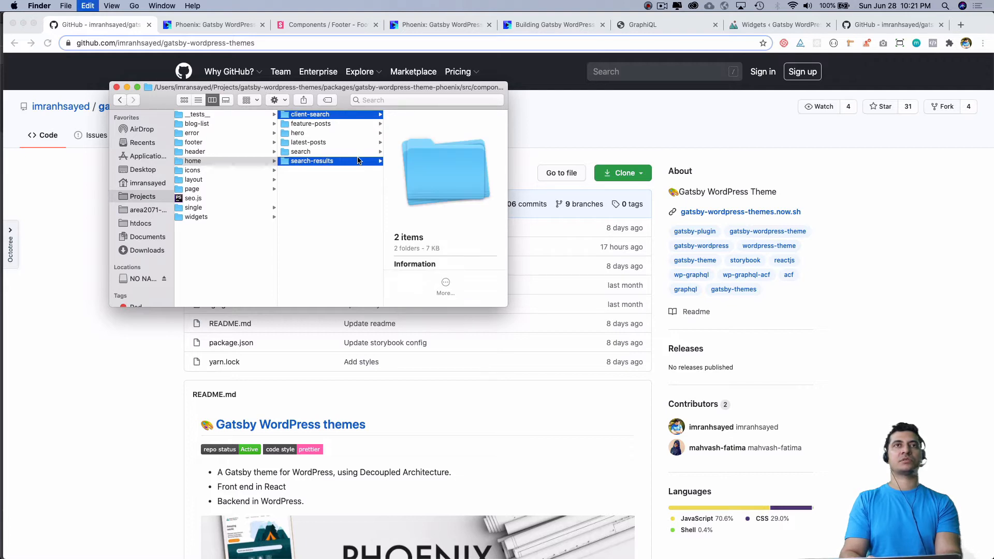
{"action": "left_click", "coordinate": [300, 151]}
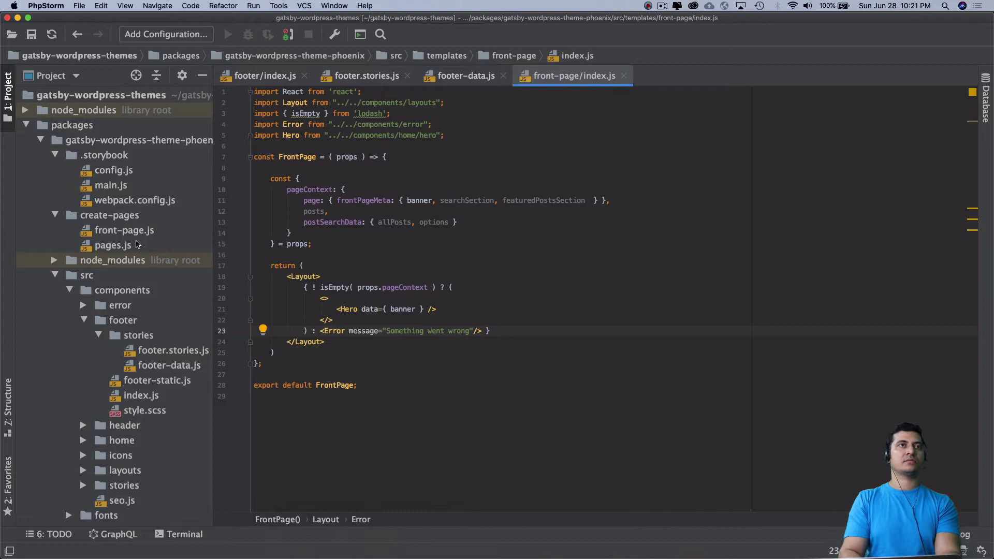
Paste the copied folders into the theme's components directory and close the client-search index.js tab
{"action": "left_click", "coordinate": [105, 155]}
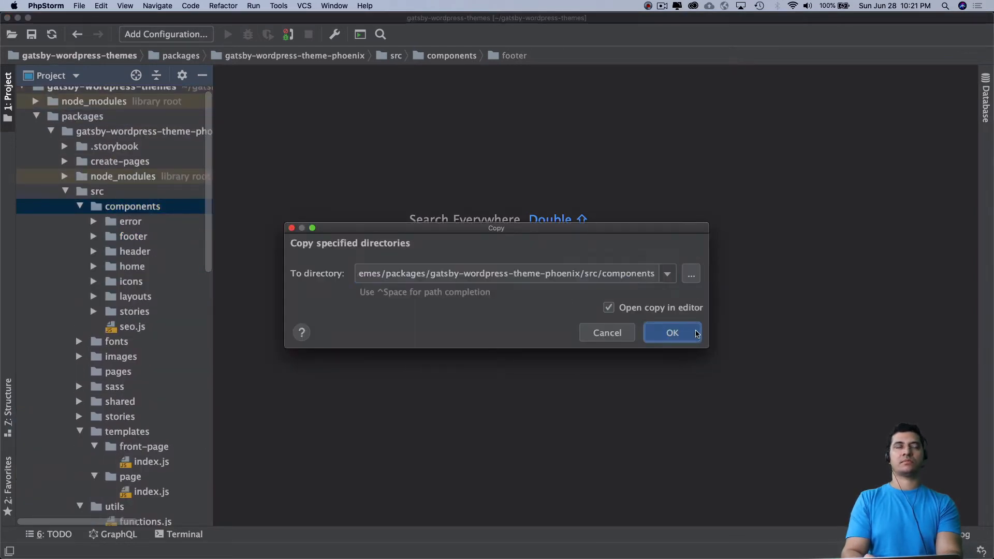
{"action": "left_click", "coordinate": [671, 333]}
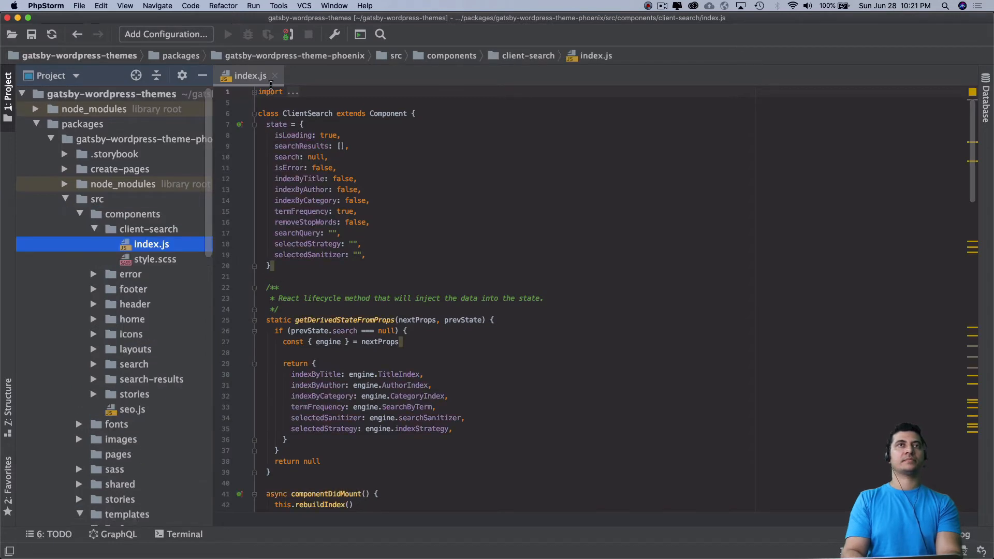
{"action": "left_click", "coordinate": [275, 76]}
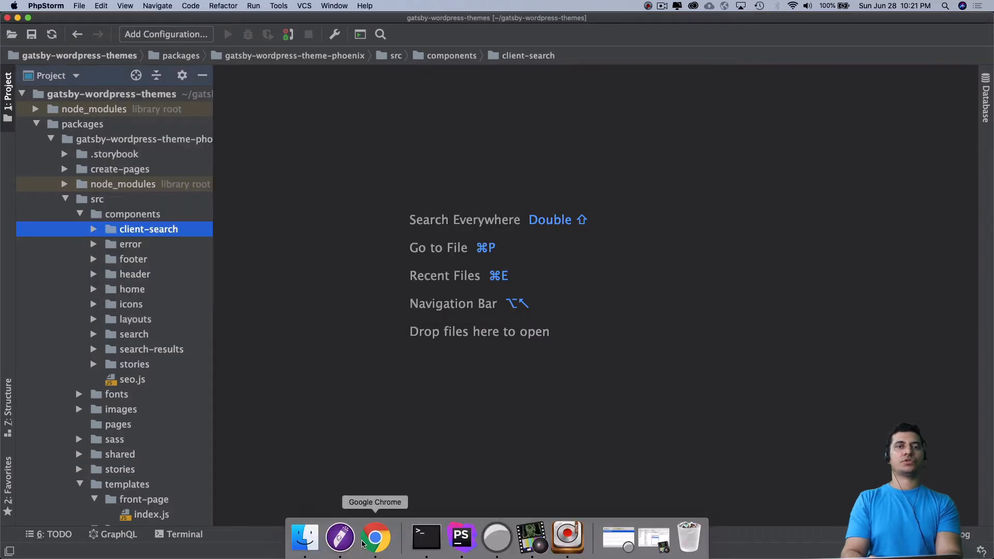
View the repository's src/templates/front-page/index.js with its Search line on GitHub, then return to PhpStorm
{"action": "left_click", "coordinate": [376, 538]}
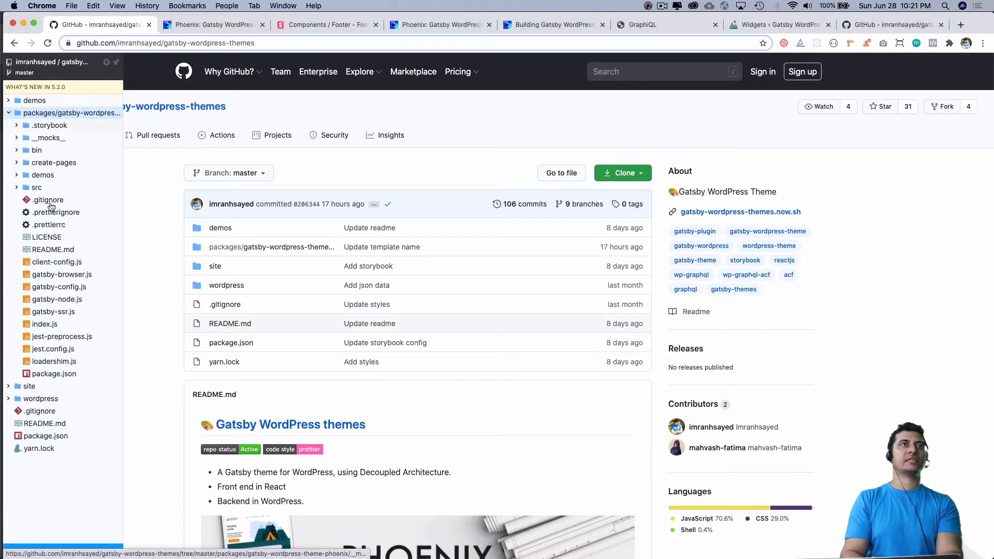
{"action": "mouse_move", "coordinate": [42, 175]}
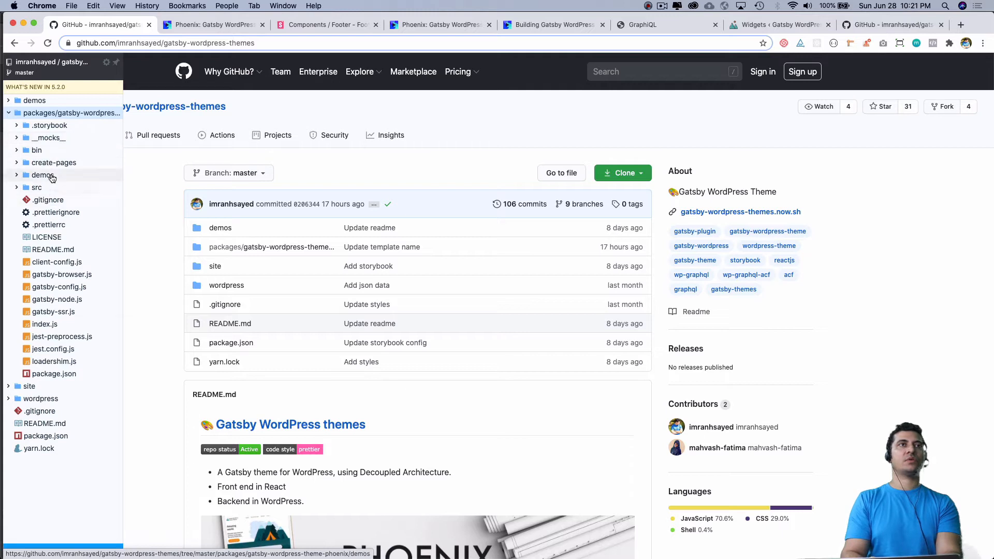
{"action": "left_click", "coordinate": [37, 187]}
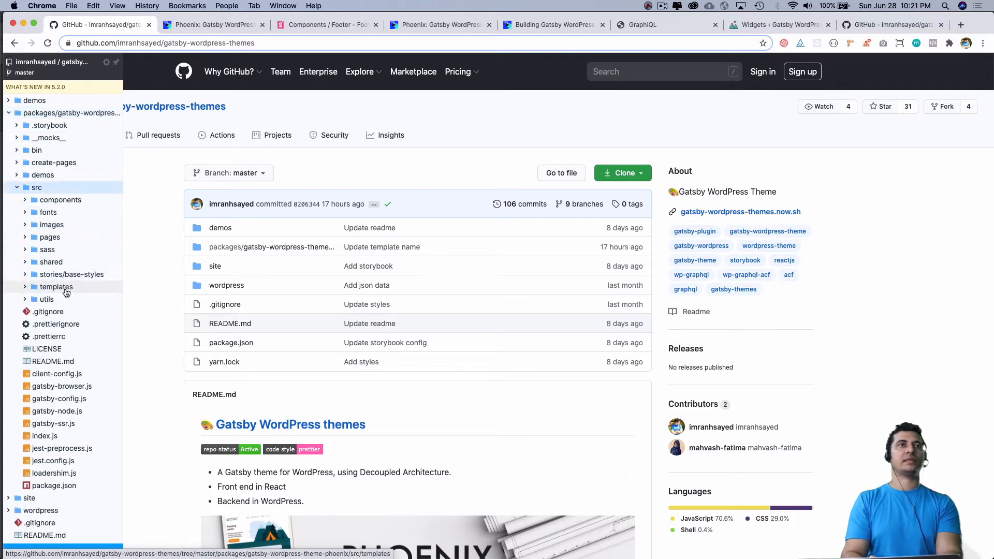
{"action": "left_click", "coordinate": [55, 286]}
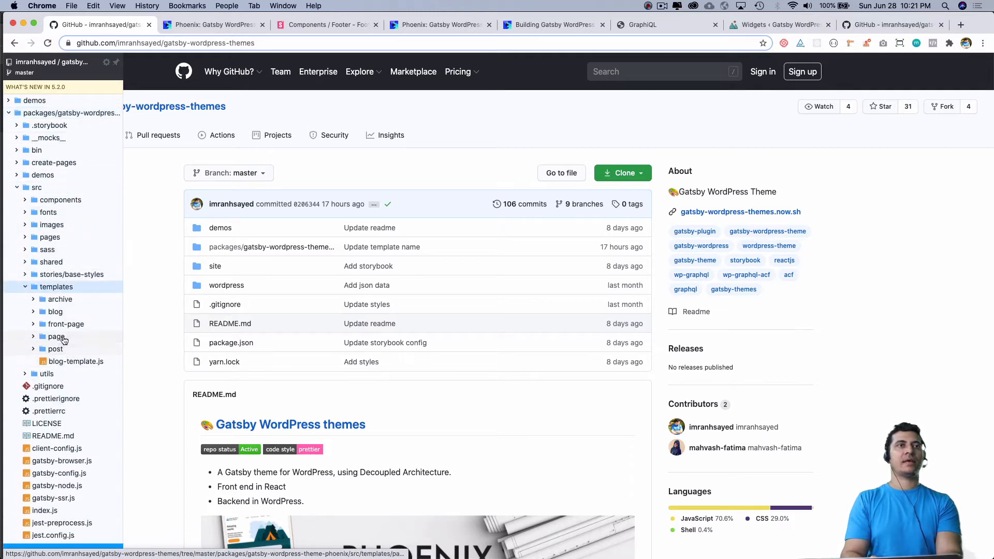
{"action": "left_click", "coordinate": [65, 324]}
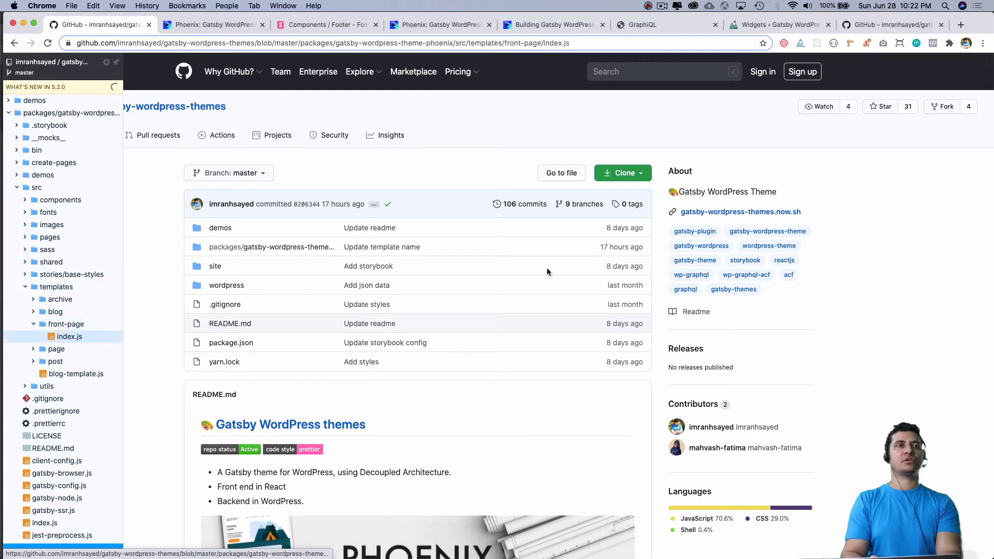
{"action": "left_click", "coordinate": [69, 336]}
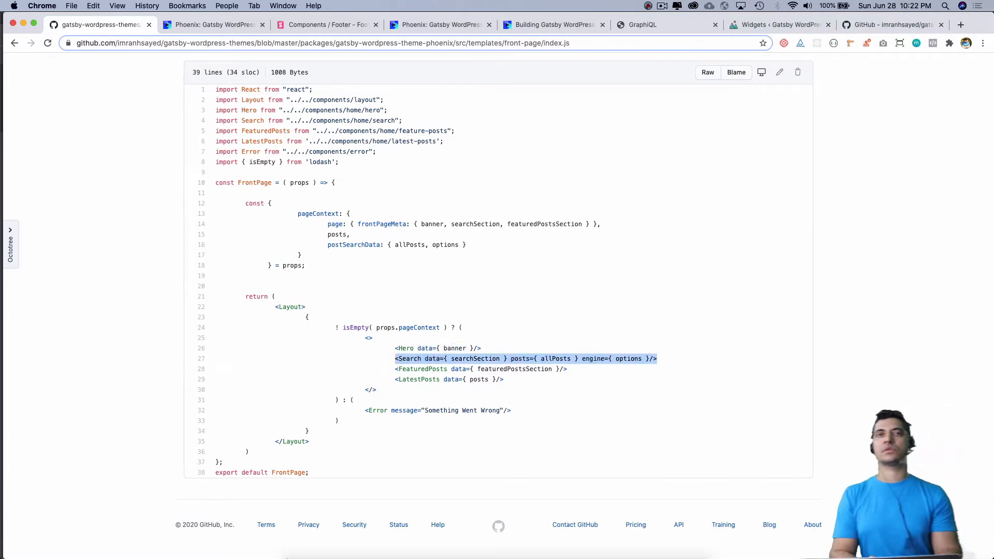
{"action": "mouse_move", "coordinate": [462, 538]}
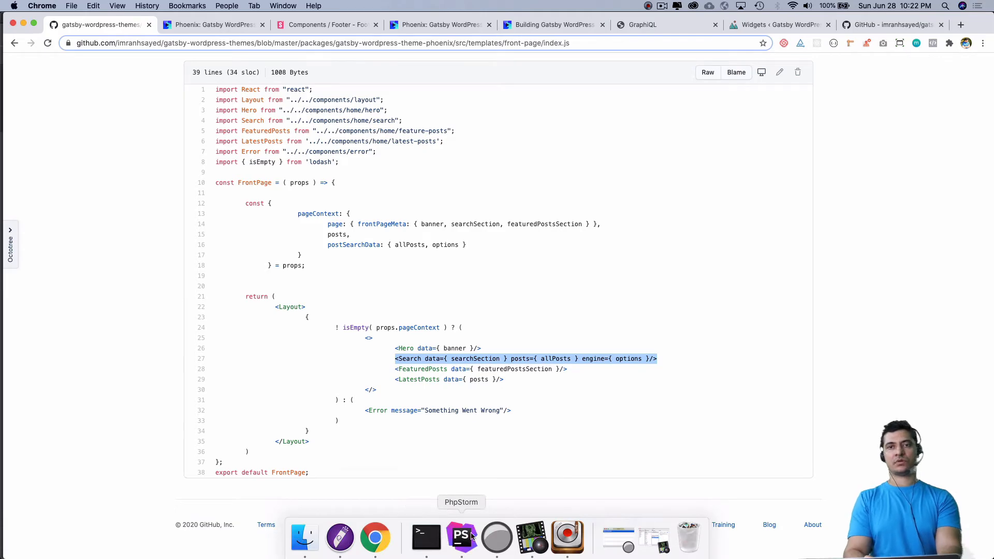
{"action": "left_click", "coordinate": [462, 538]}
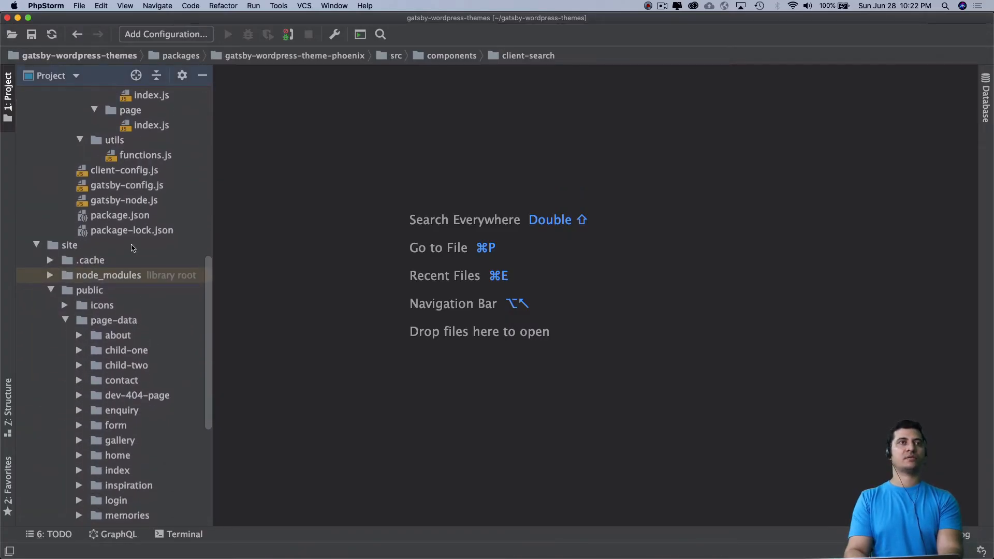
Add <Search data={searchSection} posts={allPosts} engine={options}/> under Hero and import Search
{"action": "scroll", "scroll_direction": "up", "scroll_amount": 3}
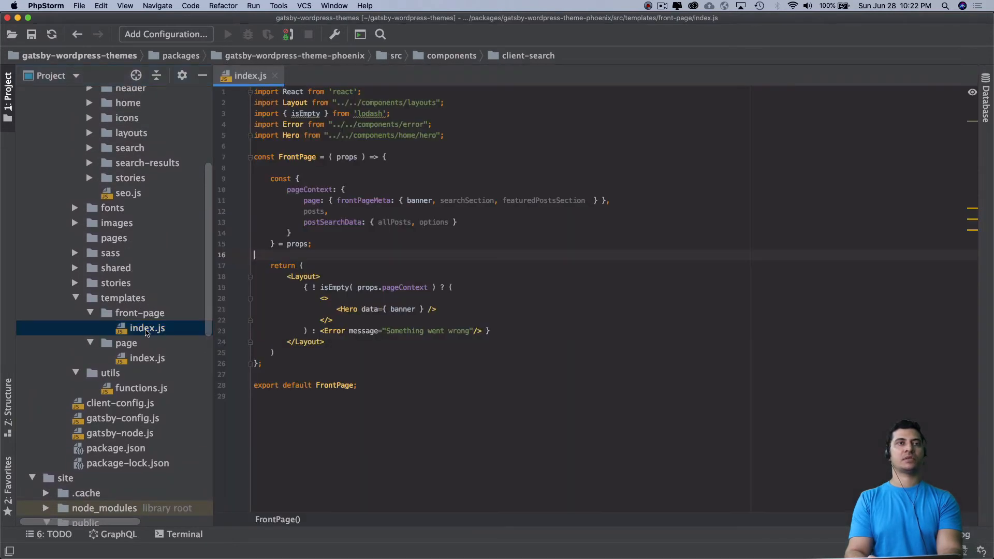
{"action": "key", "text": "enter"}
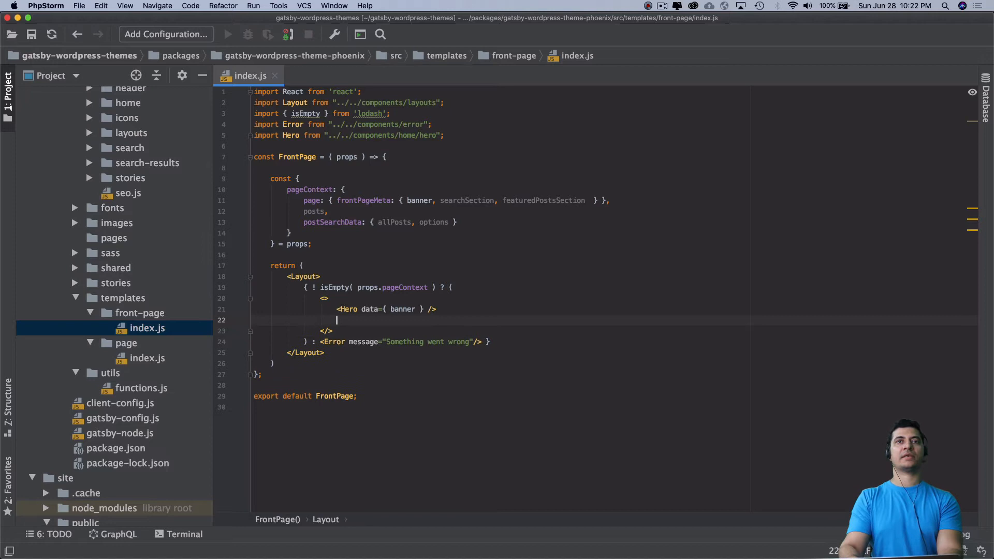
{"action": "type", "text": "<Search data={ searchSection } posts={ allPosts } engine={ options }/>"}
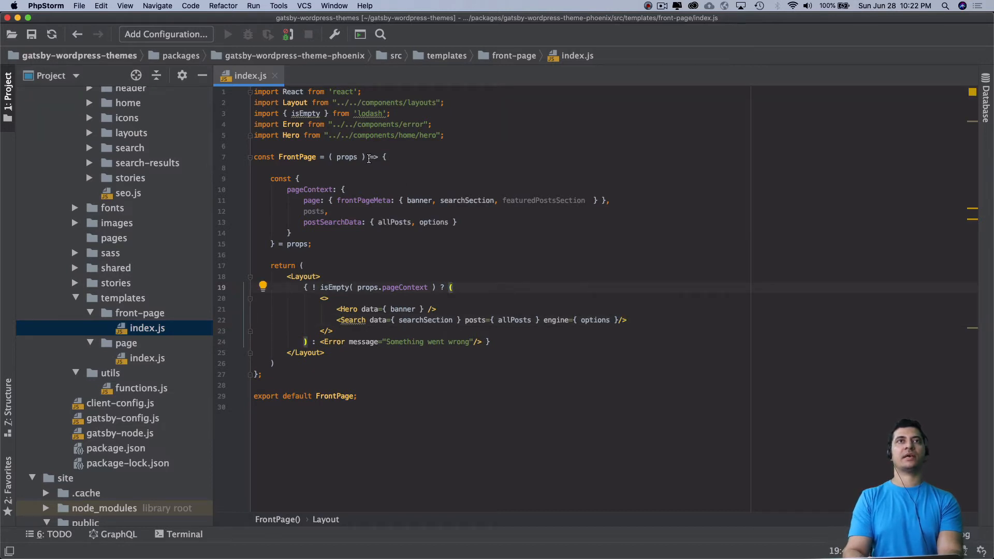
{"action": "left_click", "coordinate": [446, 135]}
{"action": "type", "text": "import"}
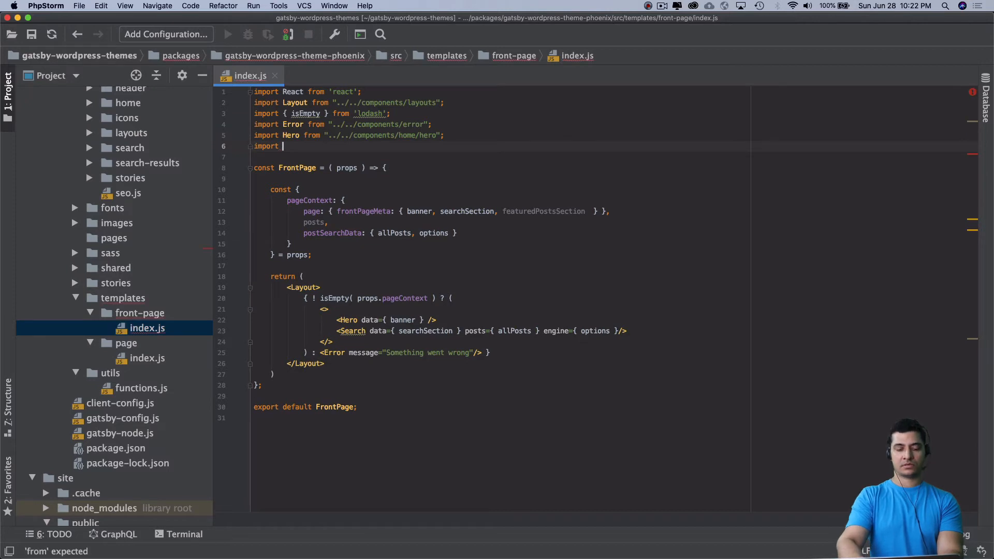
{"action": "type", "text": "Search from \"../../components/search\";"}
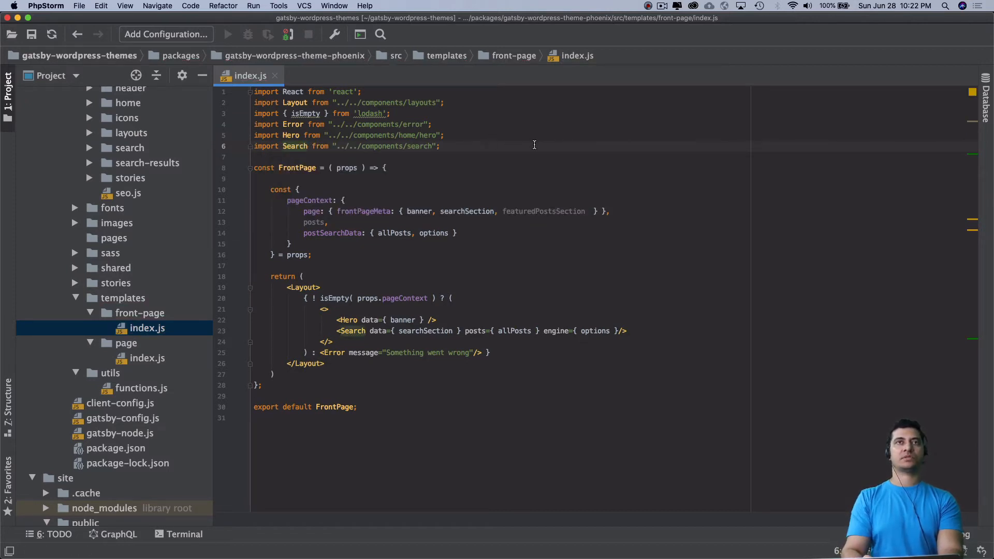
Check the searchSection, posts and engine props on the new Search element, then switch to the browser
{"action": "double_click", "coordinate": [425, 331]}
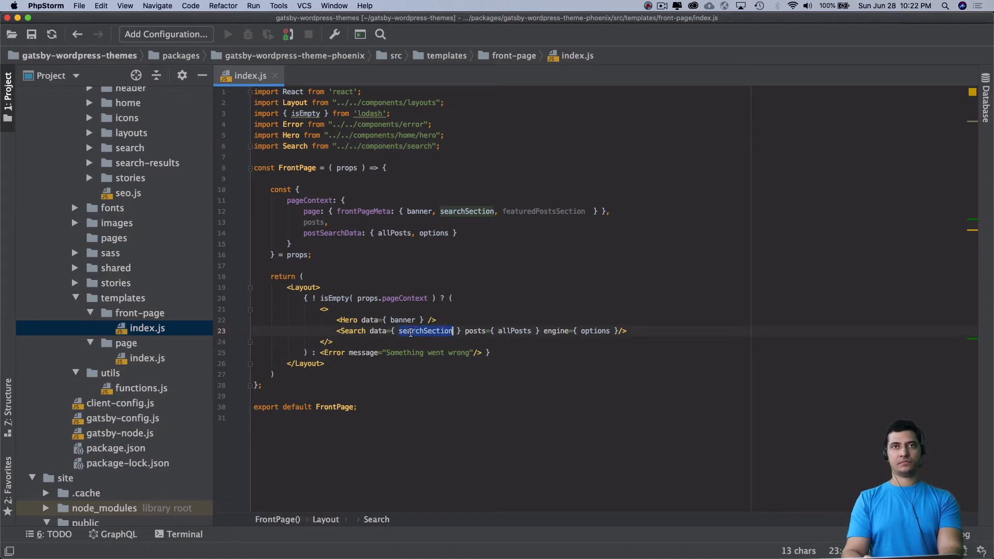
{"action": "mouse_move", "coordinate": [425, 331]}
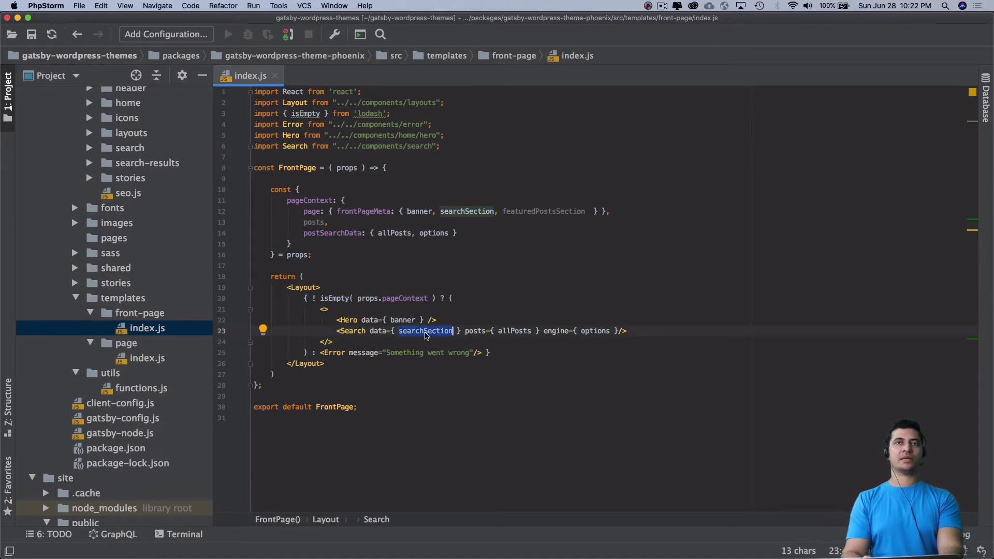
{"action": "double_click", "coordinate": [475, 331]}
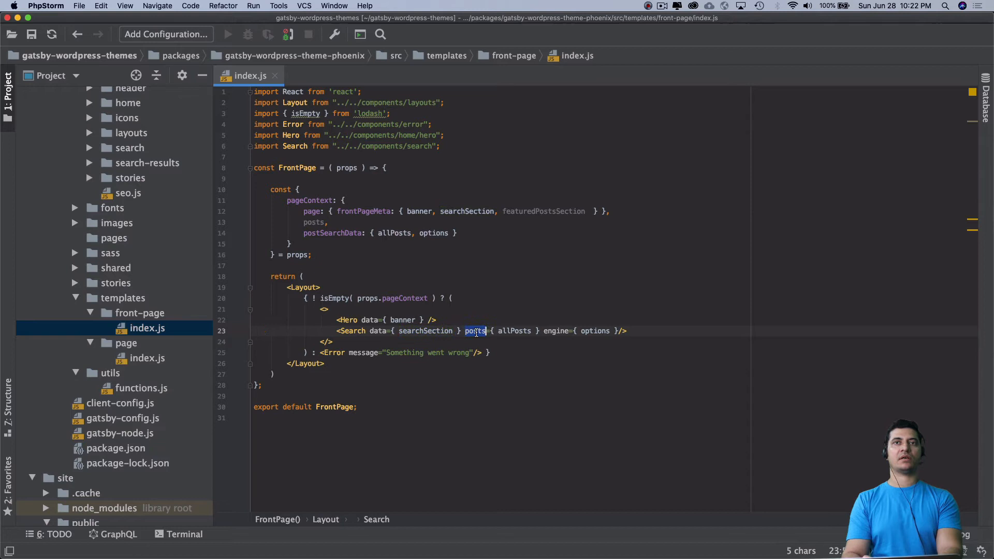
{"action": "double_click", "coordinate": [595, 331]}
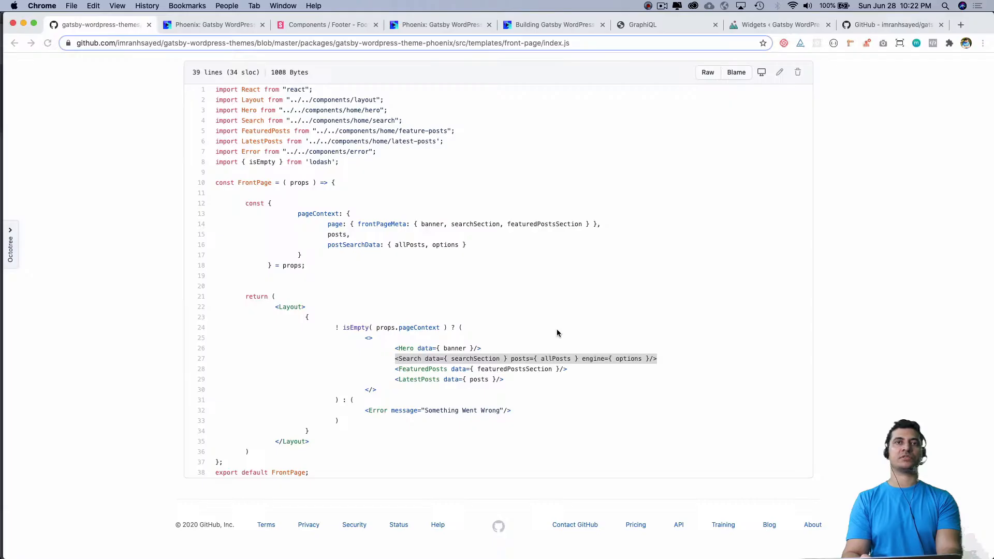
{"action": "left_click", "coordinate": [425, 25]}
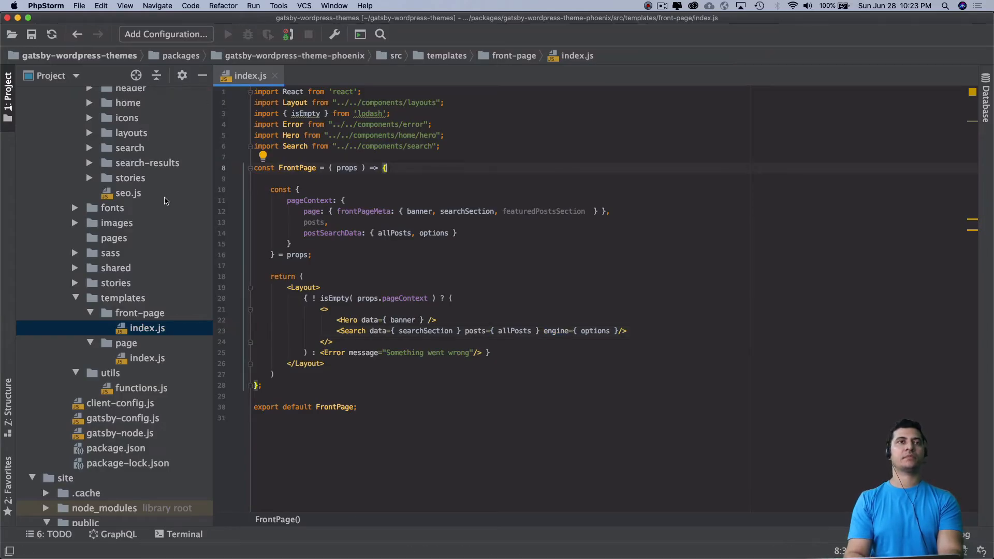
View src/components/layout/index.js in the reference repo, showing Header and Footer around the main content
{"action": "scroll", "scroll_direction": "up", "scroll_amount": 3}
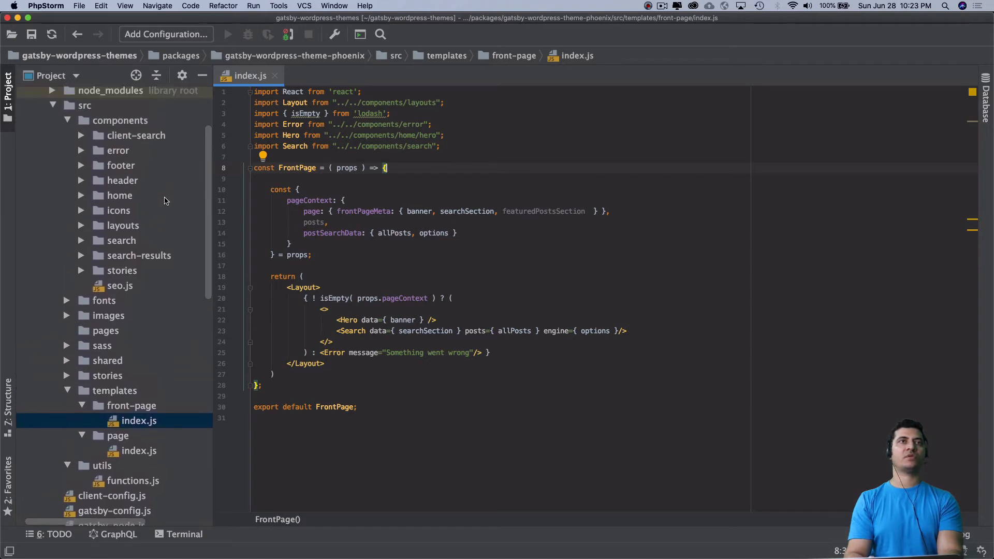
{"action": "mouse_move", "coordinate": [129, 173]}
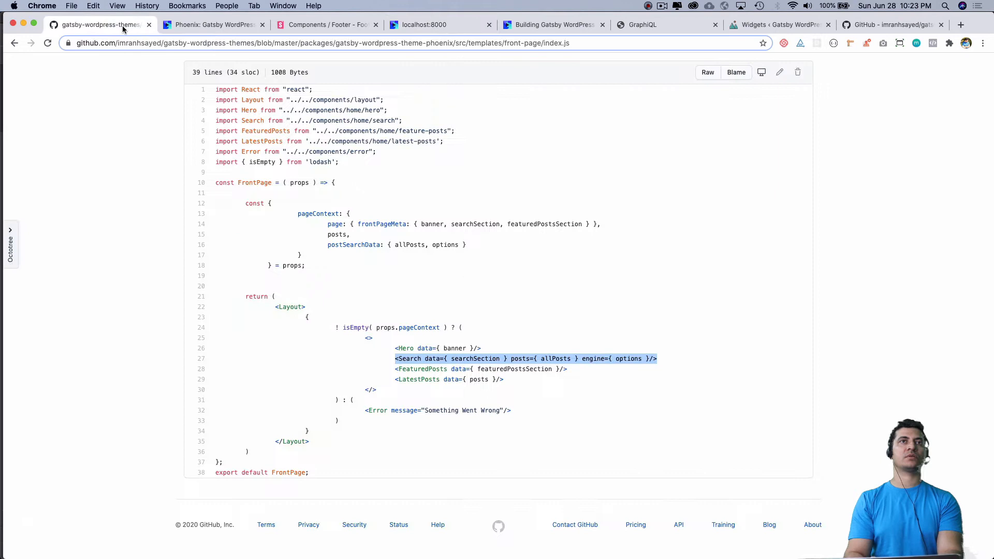
{"action": "scroll", "scroll_direction": "up", "scroll_amount": 3}
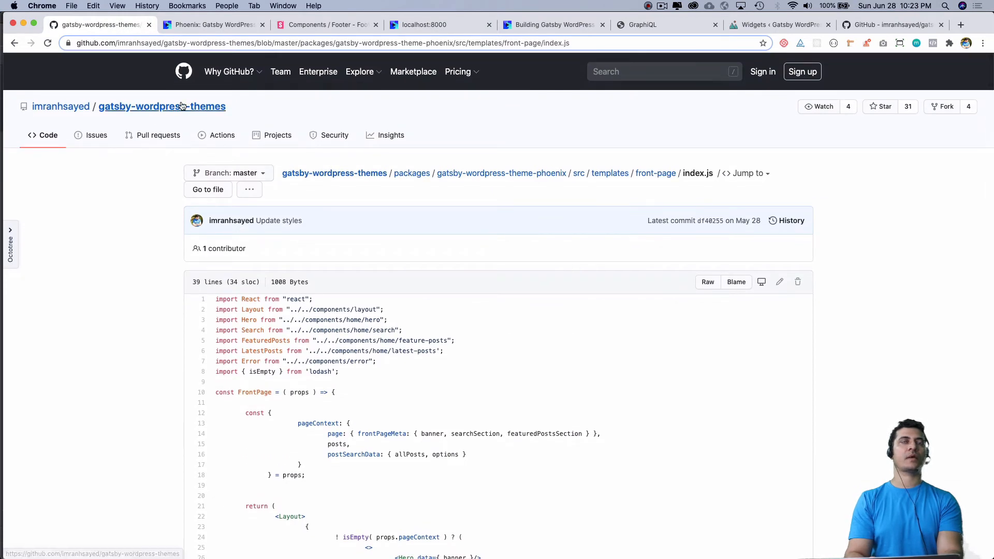
{"action": "left_click", "coordinate": [9, 244]}
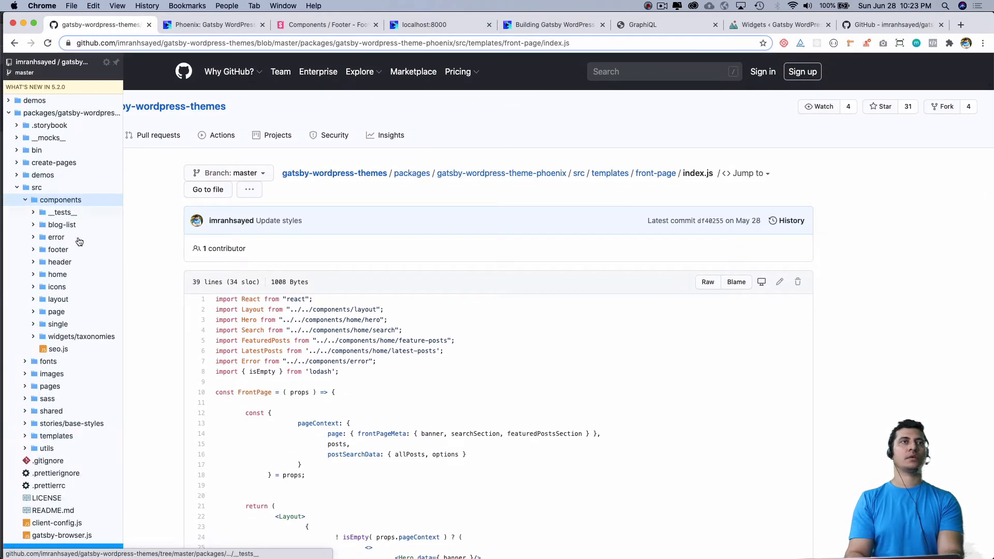
{"action": "left_click", "coordinate": [57, 299]}
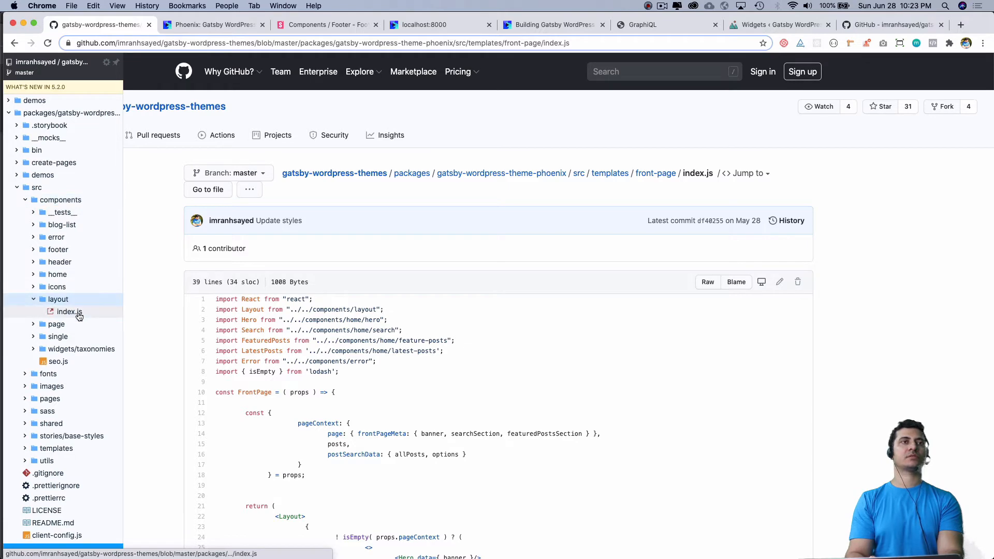
{"action": "left_click", "coordinate": [68, 311]}
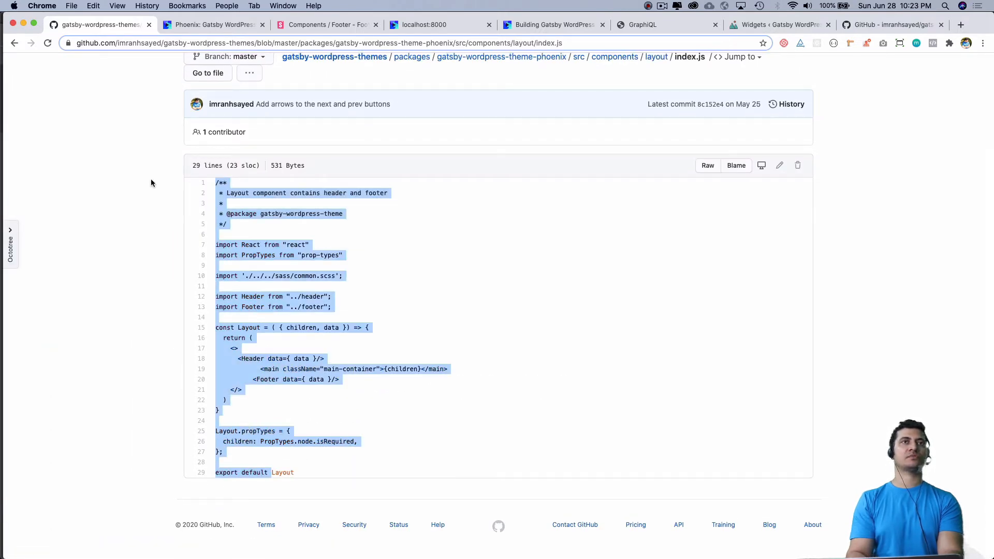
{"action": "mouse_move", "coordinate": [461, 537]}
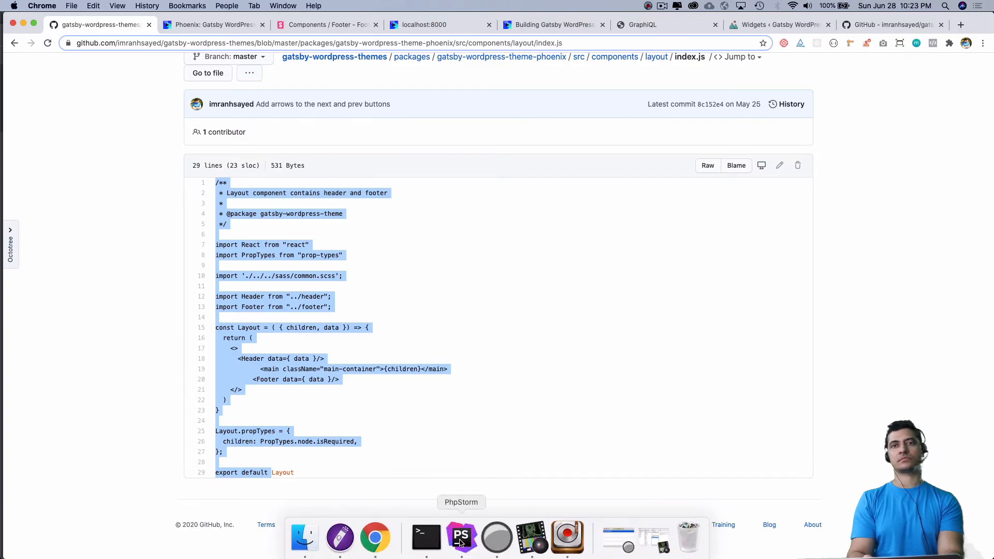
Review the search component's destructured props (searchLabel, posts, engine) passed to ClientSearch, then go to WordPress admin
{"action": "left_click", "coordinate": [462, 538]}
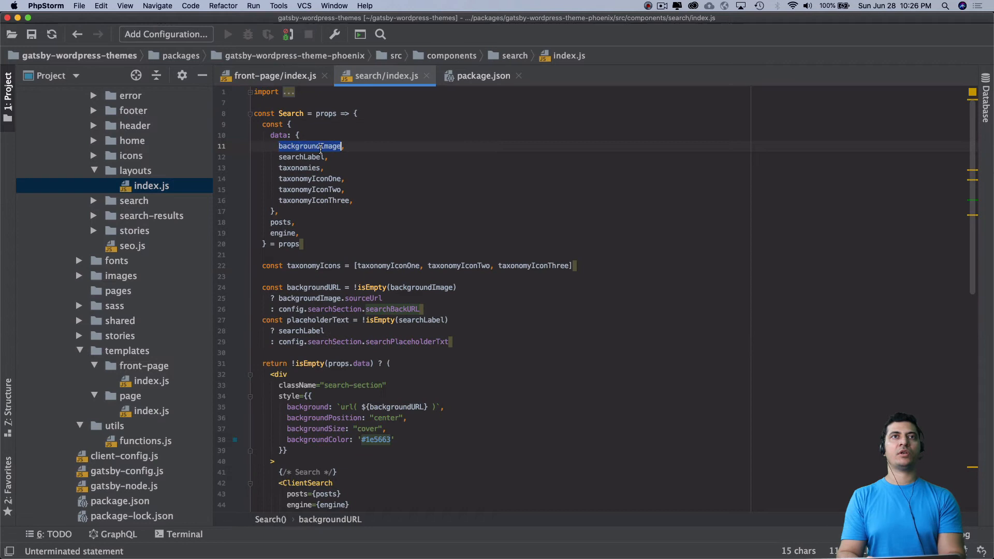
{"action": "left_click", "coordinate": [301, 156]}
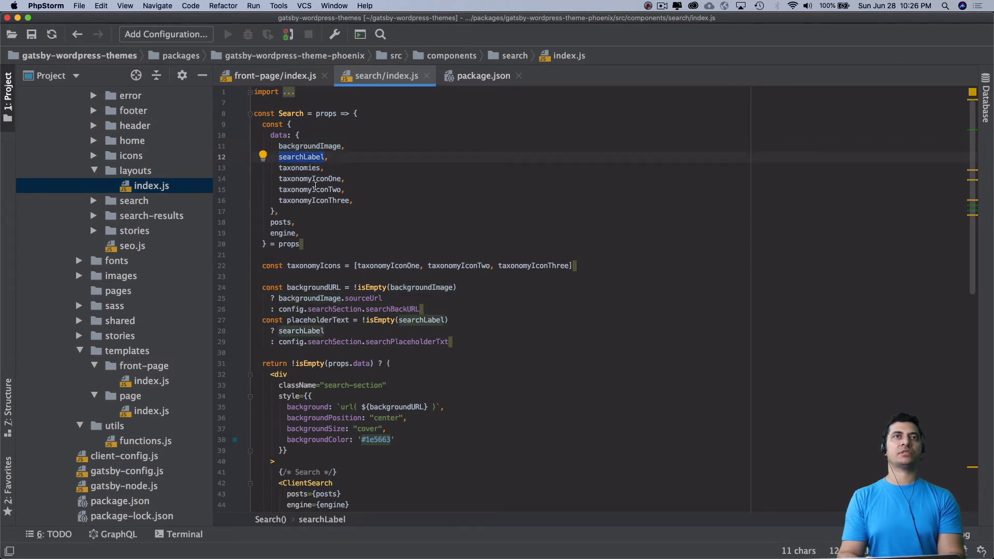
{"action": "mouse_move", "coordinate": [347, 189]}
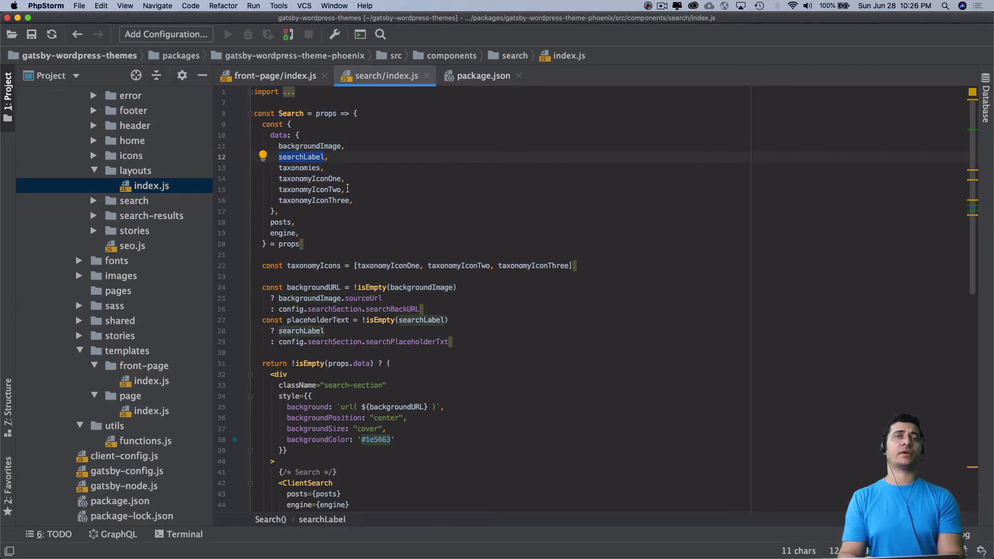
{"action": "scroll", "scroll_direction": "down", "scroll_amount": 3}
{"action": "type", "text": ";"}
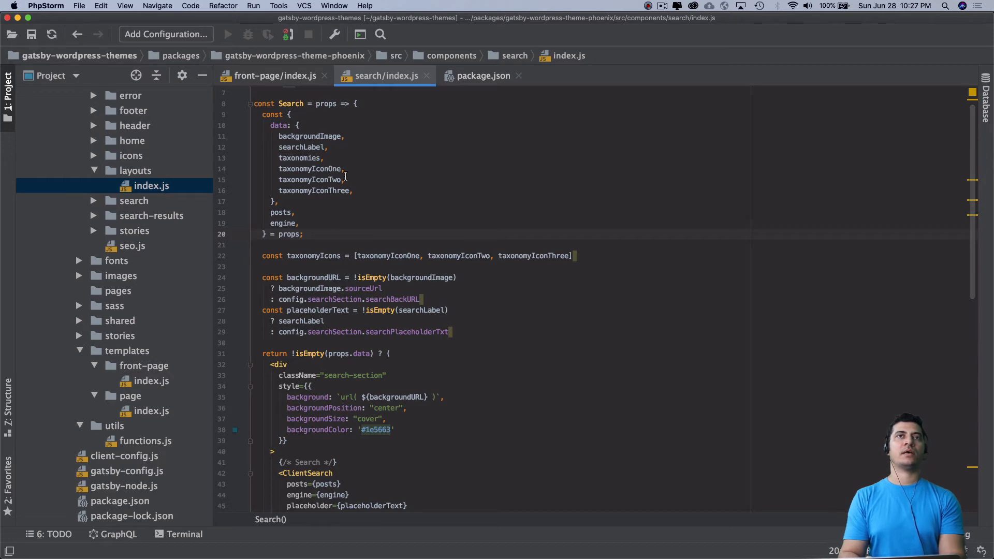
{"action": "left_click", "coordinate": [355, 190]}
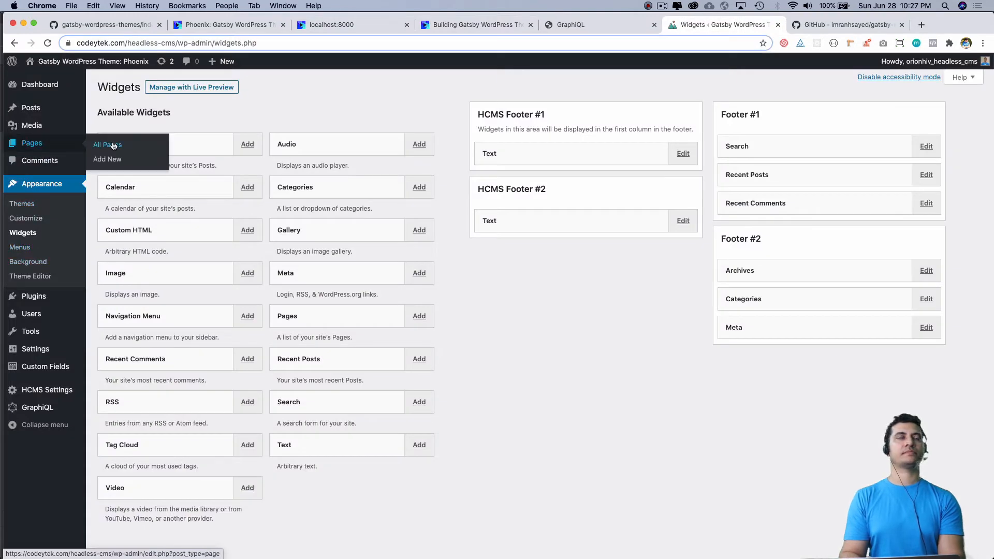
Open the Home page for editing from All Pages and scroll to its Search Section fields
{"action": "left_click", "coordinate": [107, 144]}
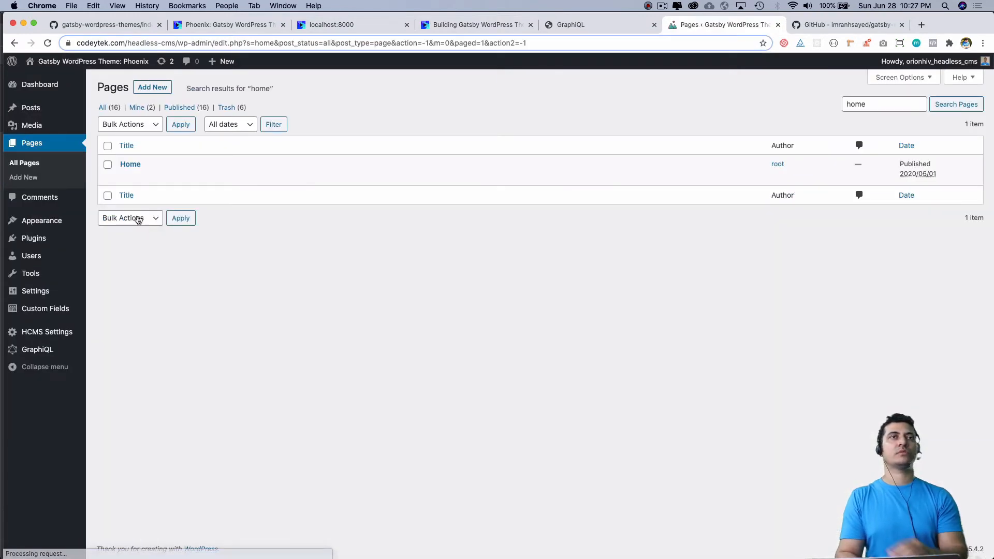
{"action": "mouse_move", "coordinate": [130, 164]}
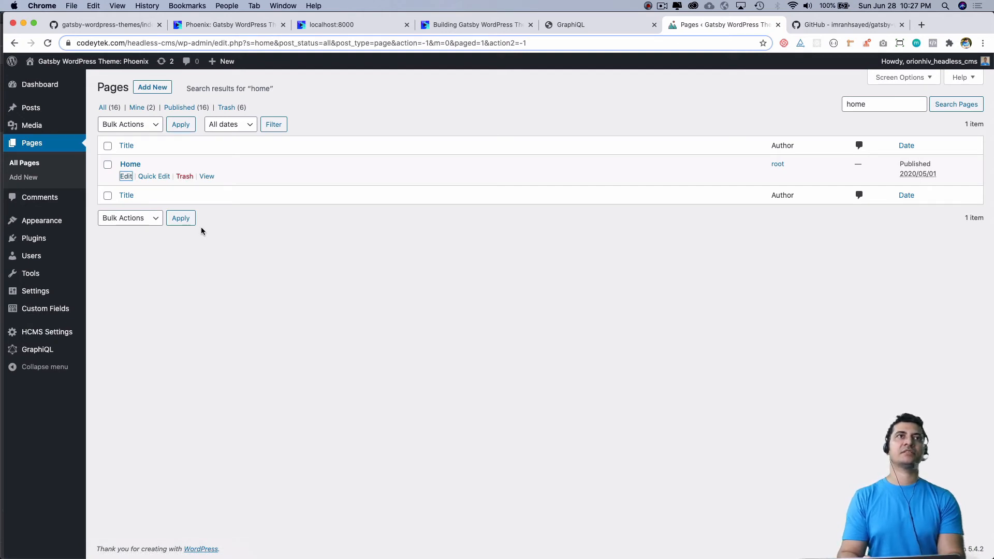
{"action": "left_click", "coordinate": [127, 176]}
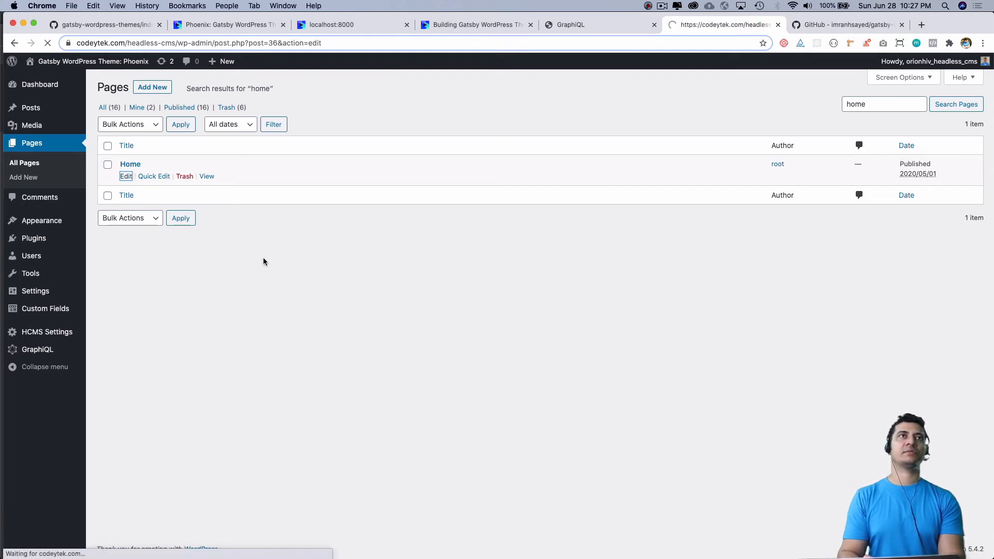
{"action": "left_click", "coordinate": [126, 176]}
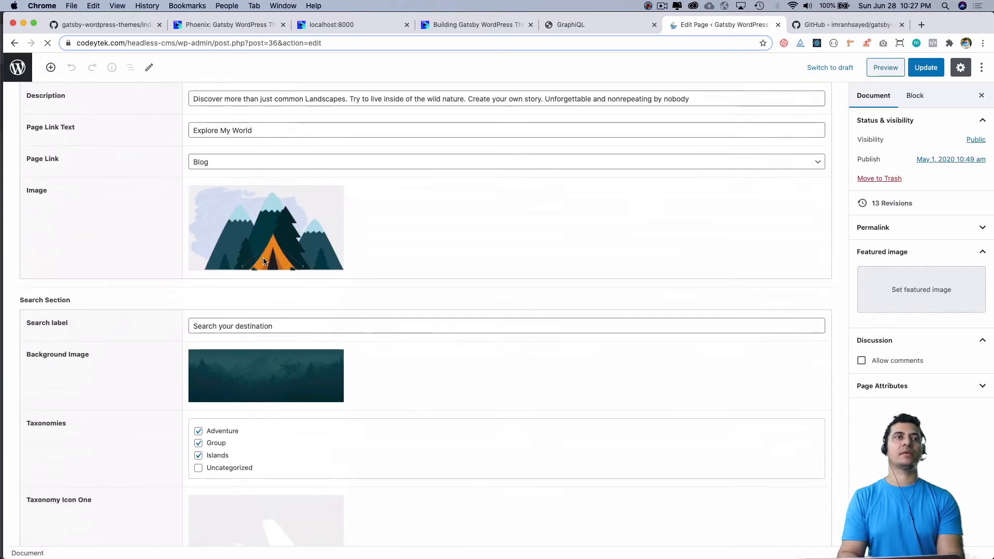
{"action": "scroll", "scroll_direction": "down", "scroll_amount": 3}
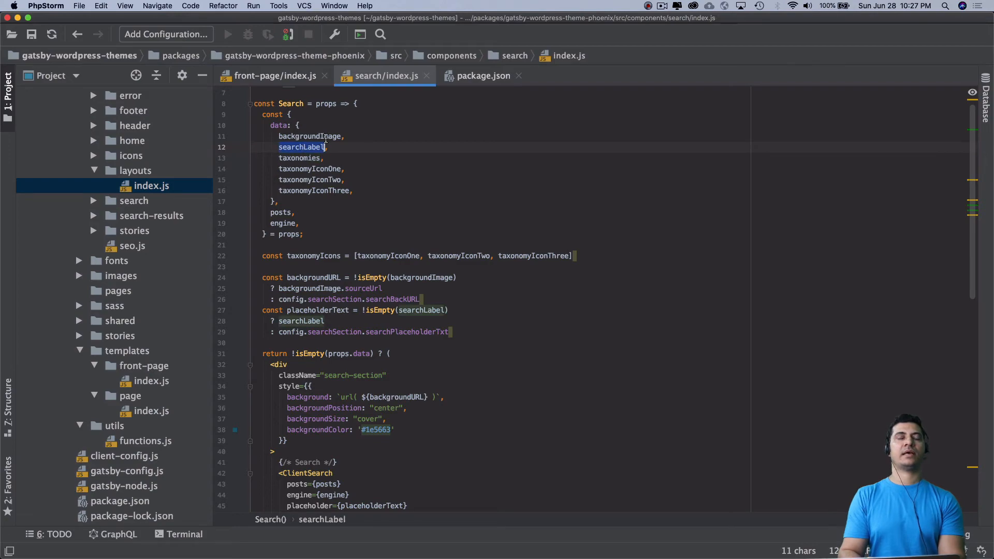
{"action": "left_click", "coordinate": [310, 136]}
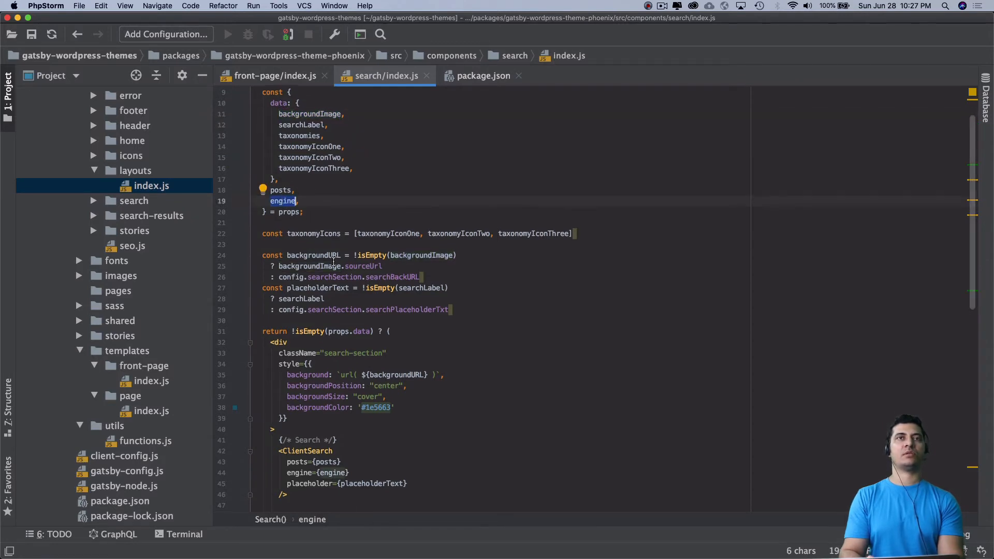
{"action": "scroll", "scroll_direction": "down", "scroll_amount": 3}
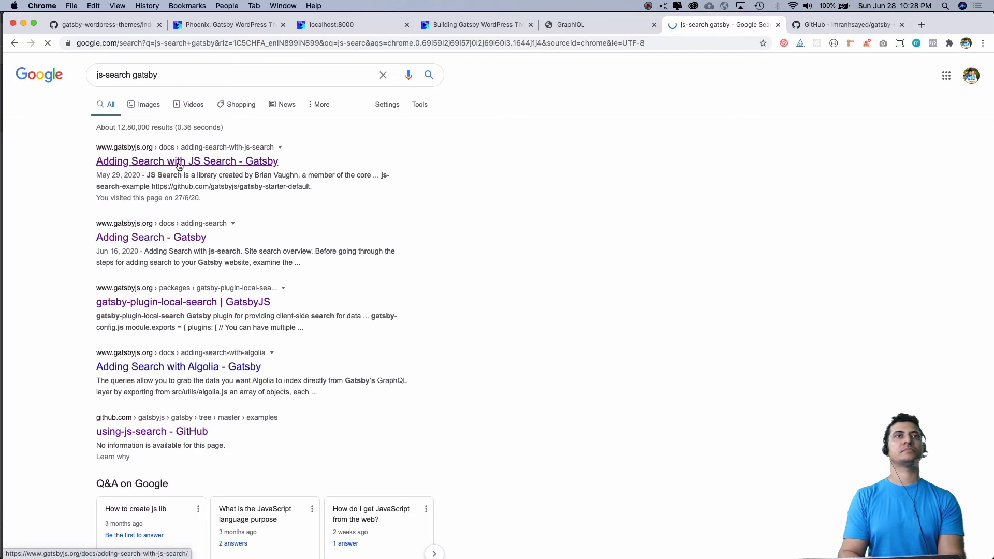
Read the Gatsby 'Adding Search with JS Search' guide down through its ClientSearch code
{"action": "left_click", "coordinate": [186, 161]}
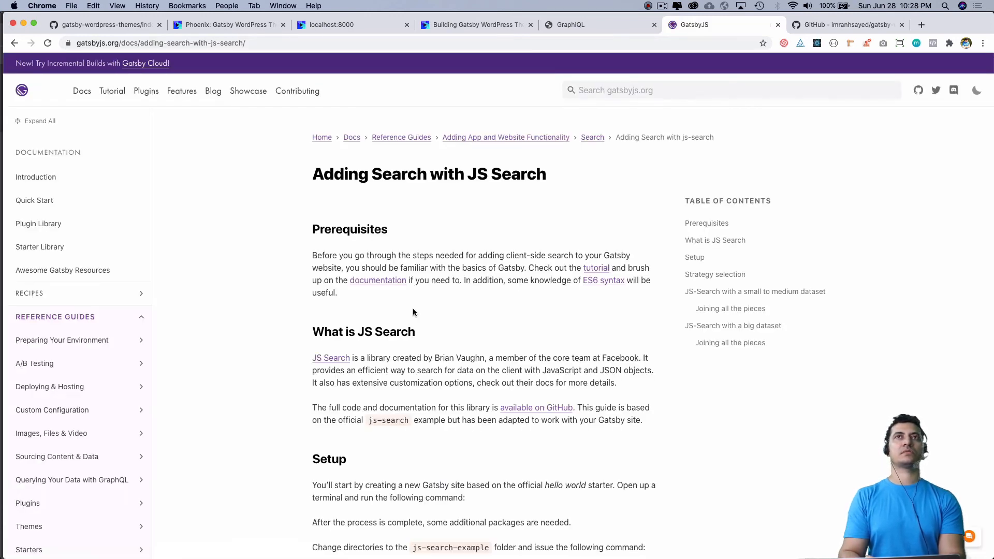
{"action": "scroll", "scroll_direction": "down", "scroll_amount": 3}
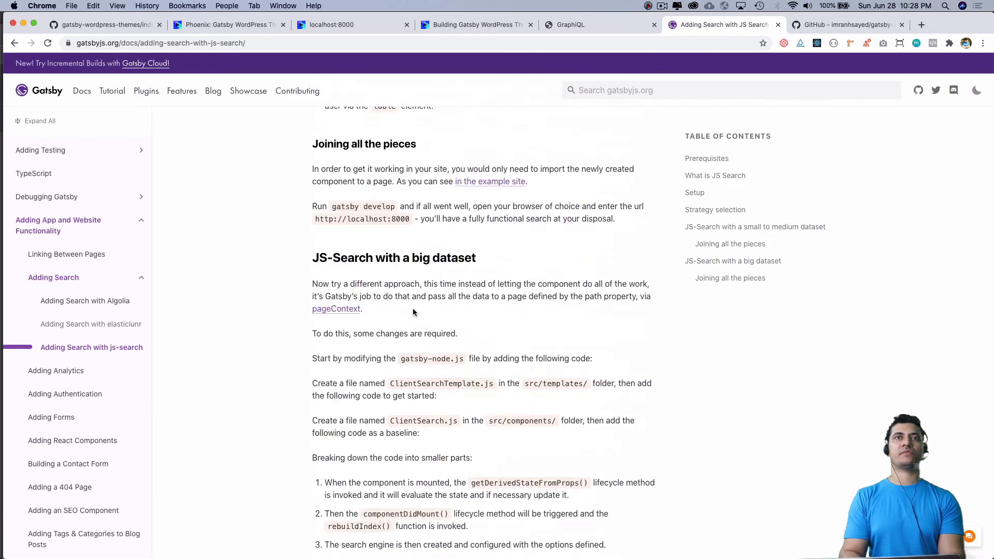
{"action": "scroll", "scroll_direction": "down", "scroll_amount": 3}
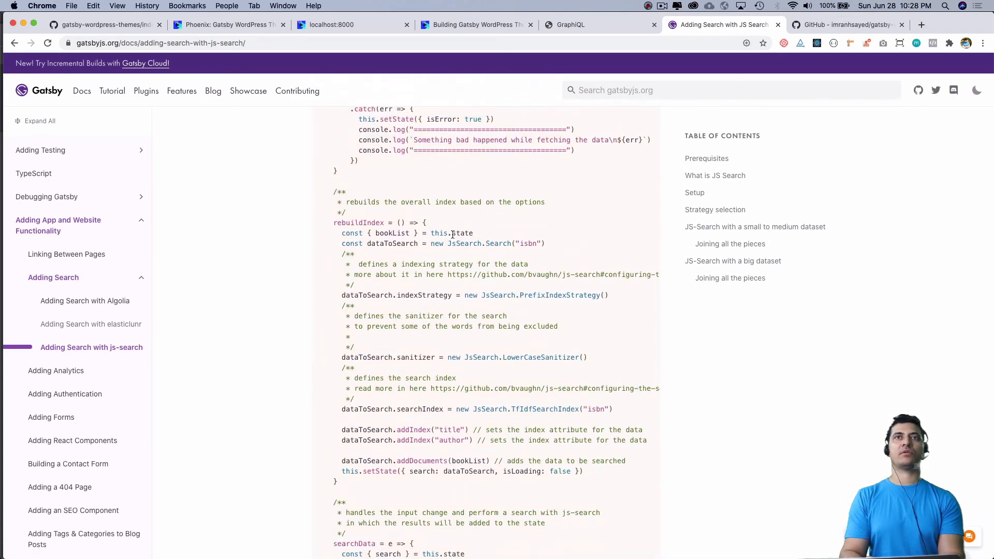
{"action": "scroll", "scroll_direction": "down", "scroll_amount": 3}
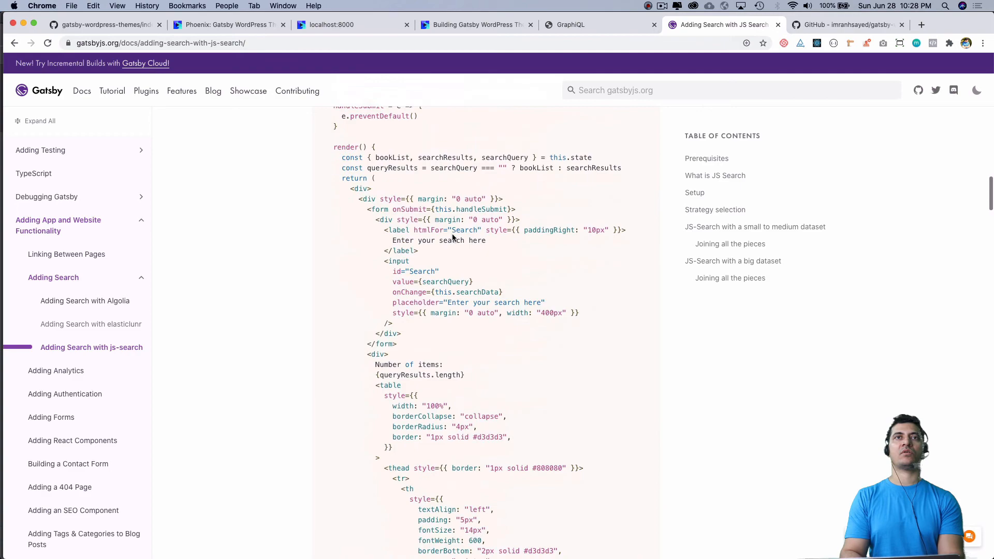
{"action": "scroll", "scroll_direction": "down", "scroll_amount": 3}
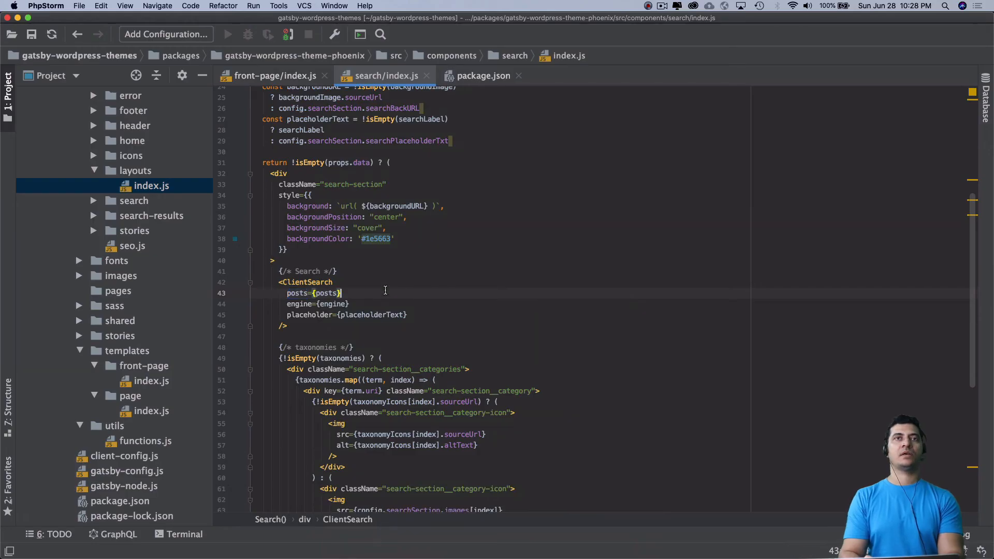
Read through client-search/index.js state, index-building and search handlers, noting the posts passed in
{"action": "scroll", "scroll_direction": "down", "scroll_amount": 3}
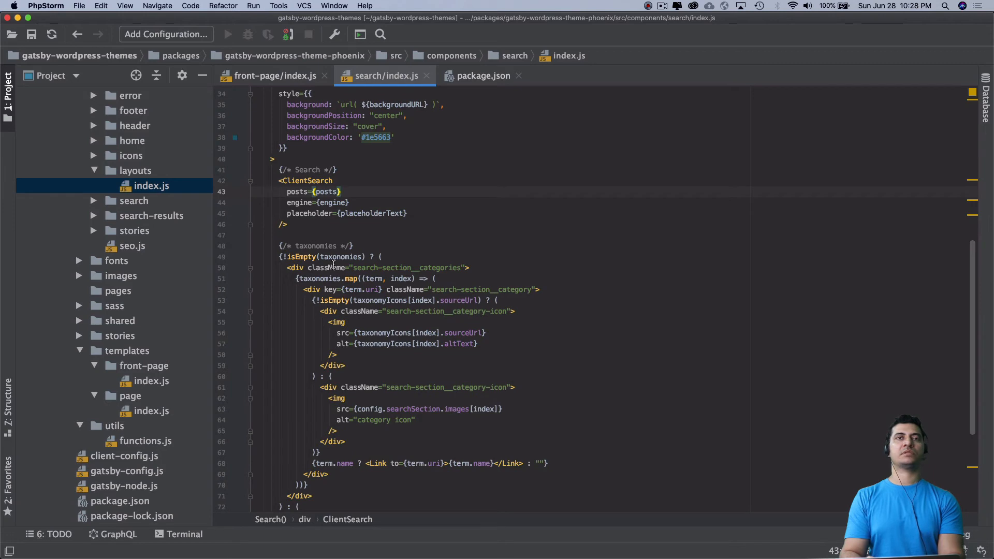
{"action": "double_click", "coordinate": [306, 159]}
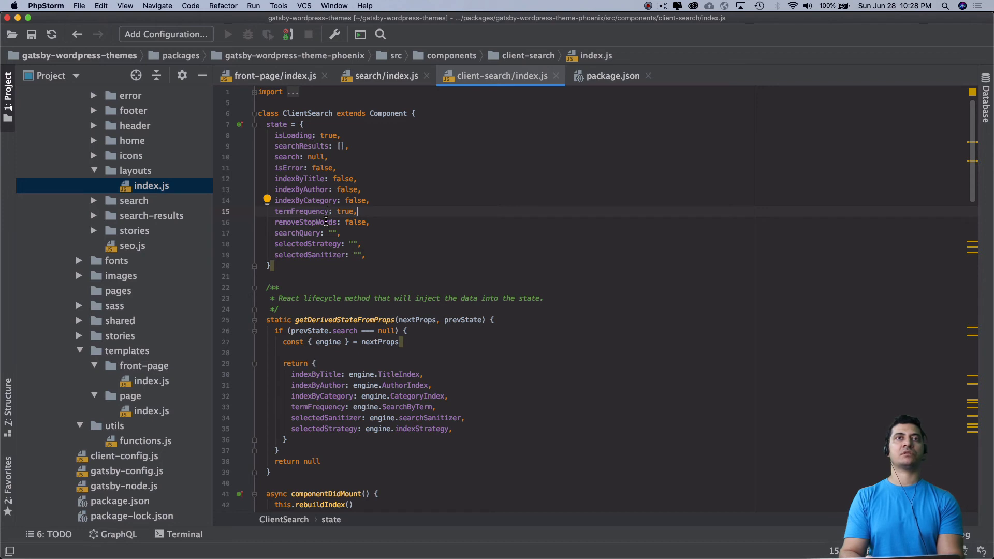
{"action": "scroll", "scroll_direction": "down", "scroll_amount": 3}
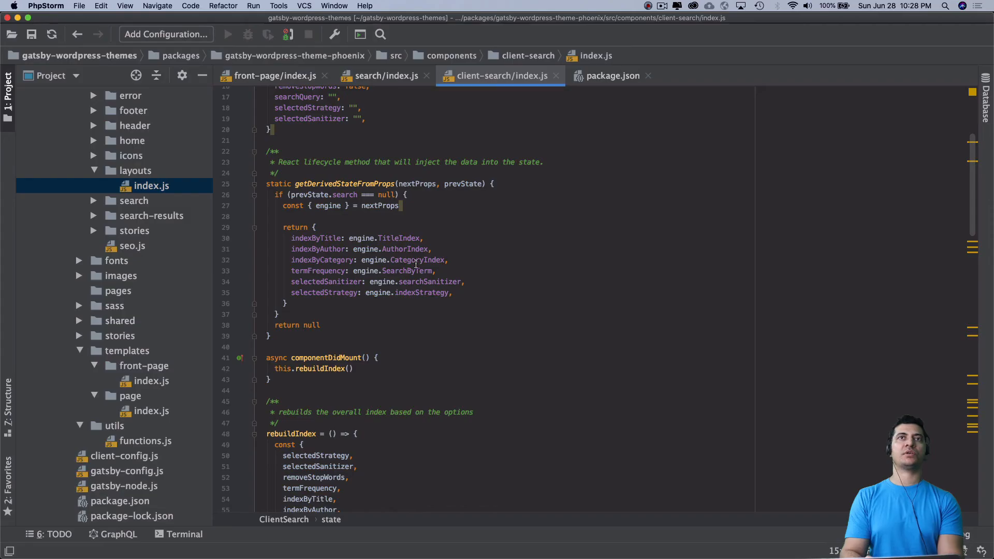
{"action": "scroll", "scroll_direction": "down", "scroll_amount": 3}
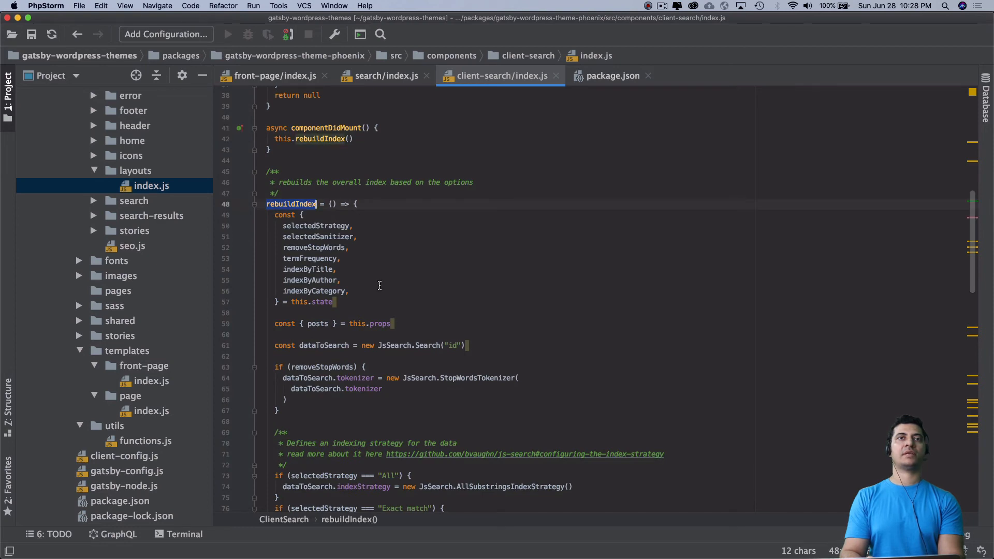
{"action": "scroll", "scroll_direction": "down", "scroll_amount": 3}
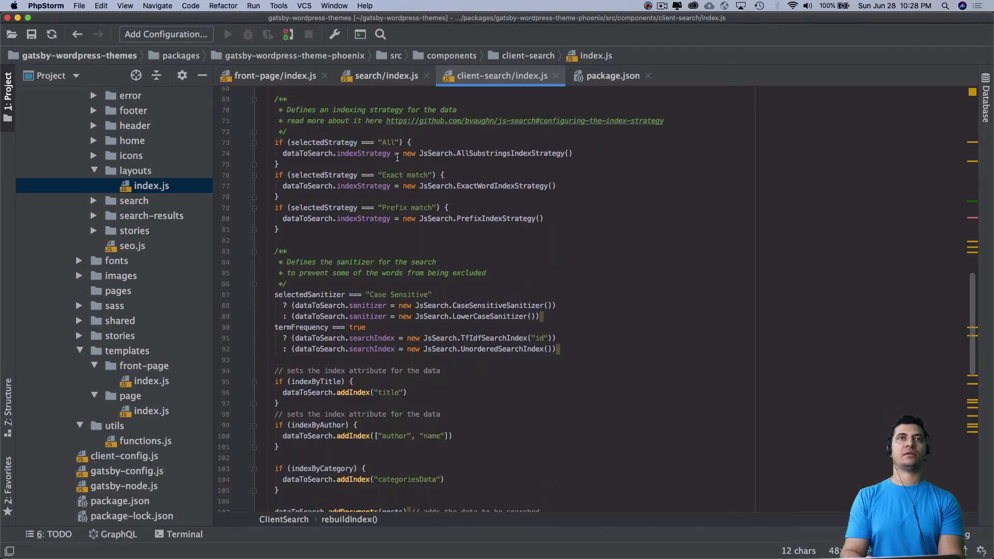
{"action": "scroll", "scroll_direction": "down", "scroll_amount": 3}
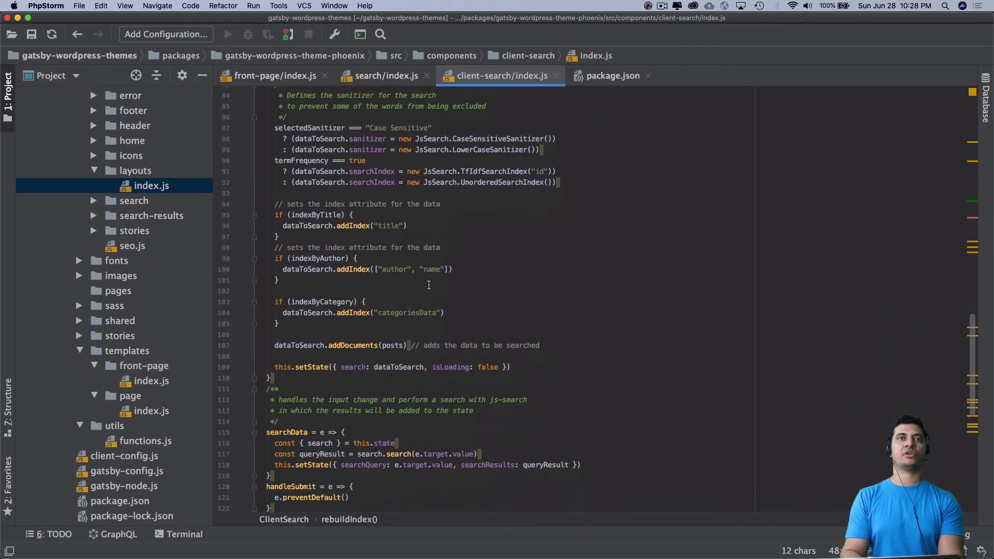
{"action": "scroll", "scroll_direction": "down", "scroll_amount": 3}
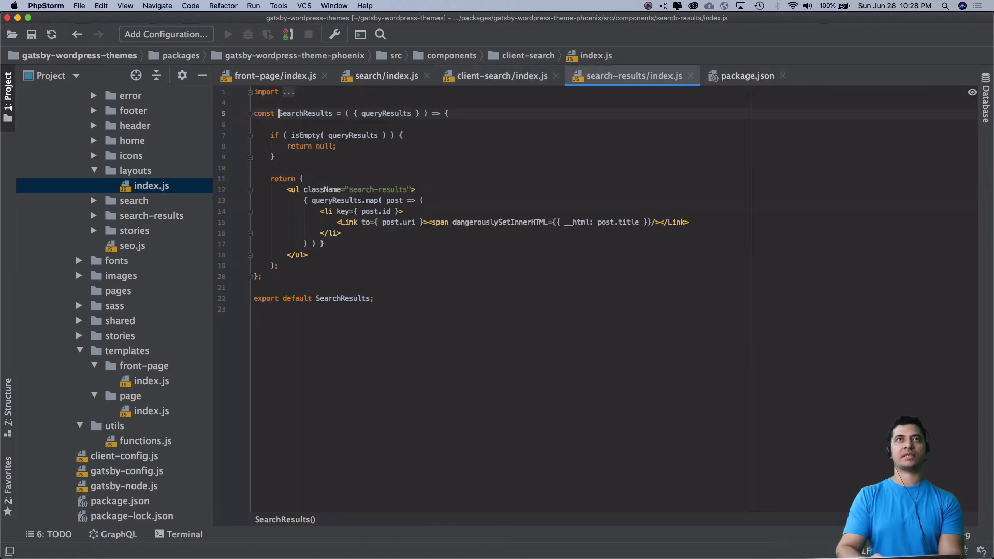
Look up SearchResults usage, close client-search and search-results tabs, return to search/index.js imports
{"action": "left_click", "coordinate": [564, 222]}
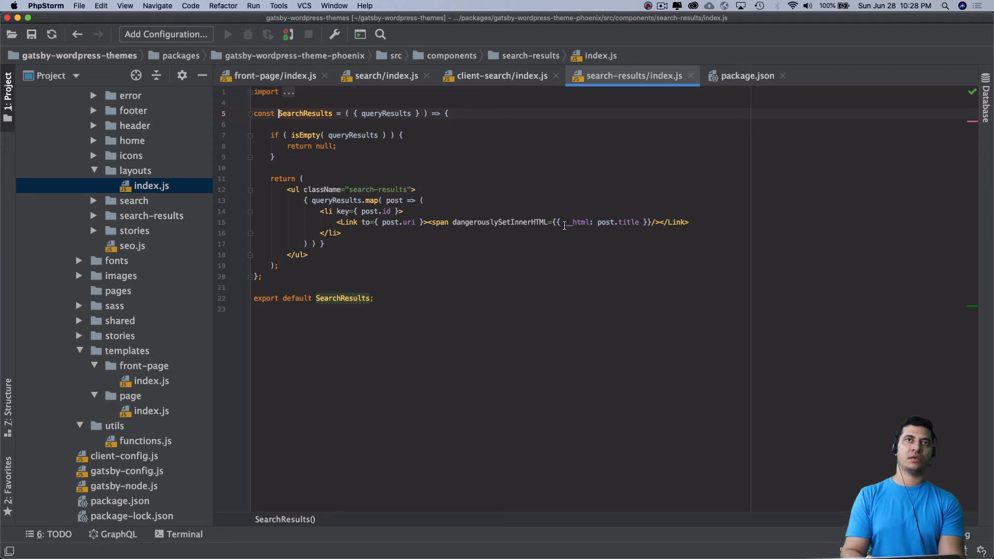
{"action": "left_click", "coordinate": [499, 76]}
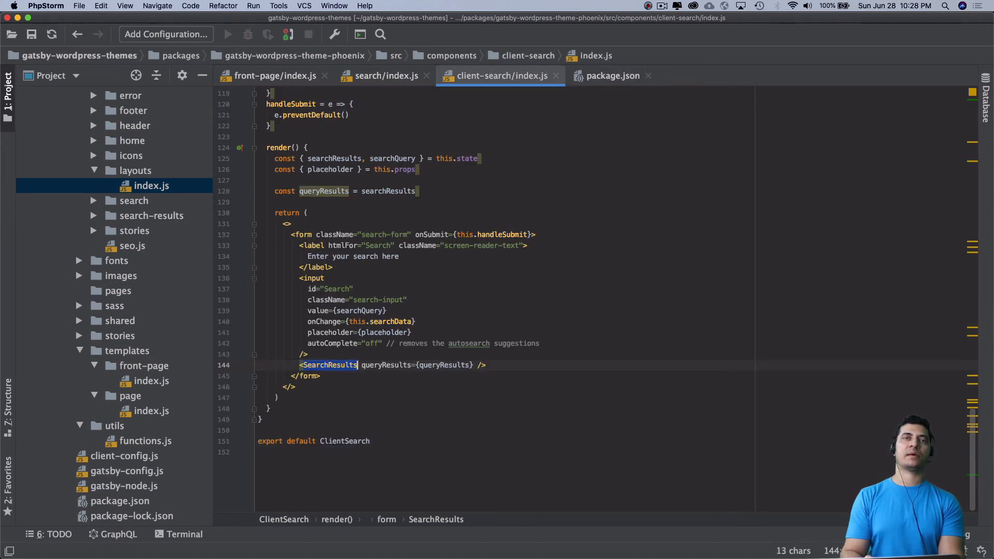
{"action": "left_click", "coordinate": [383, 76]}
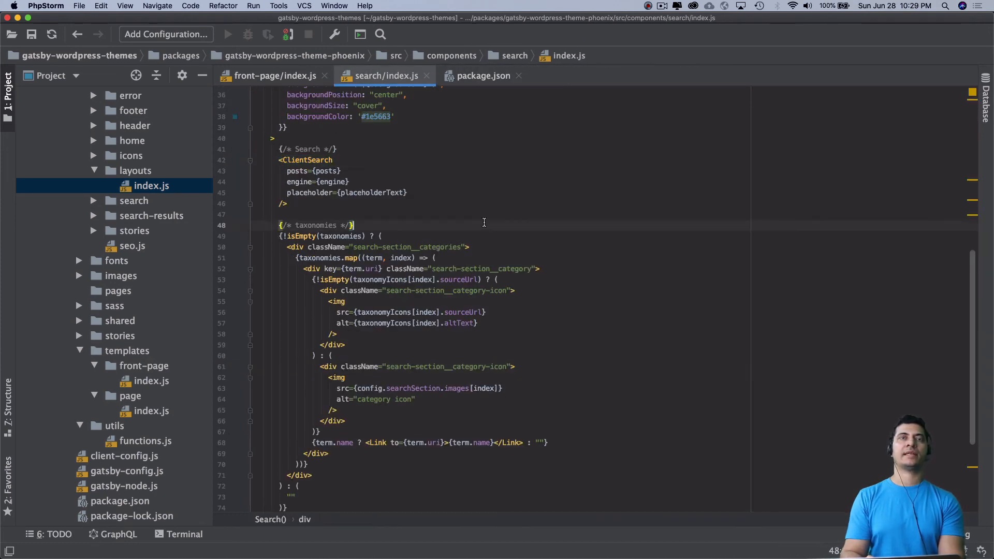
{"action": "scroll", "scroll_direction": "down", "scroll_amount": 3}
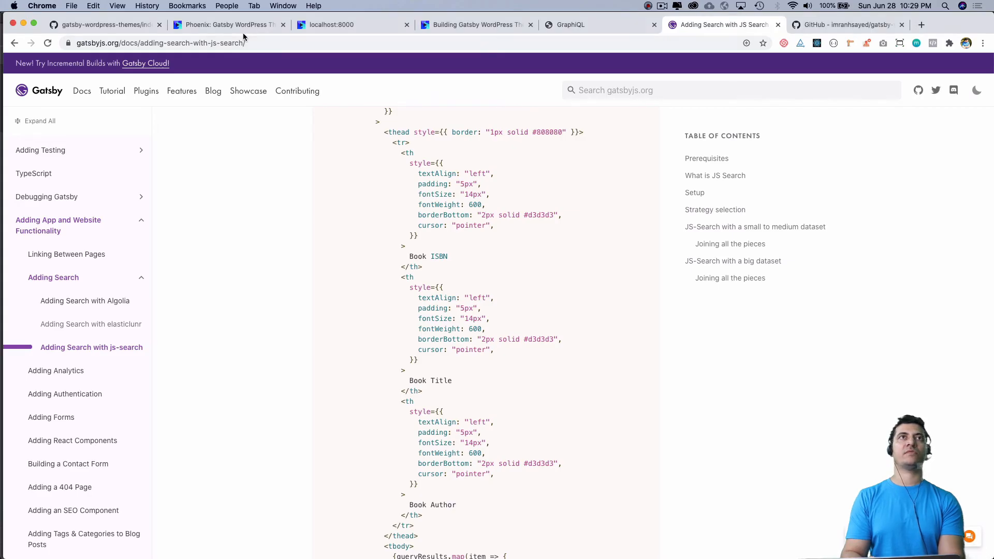
{"action": "left_click", "coordinate": [229, 25]}
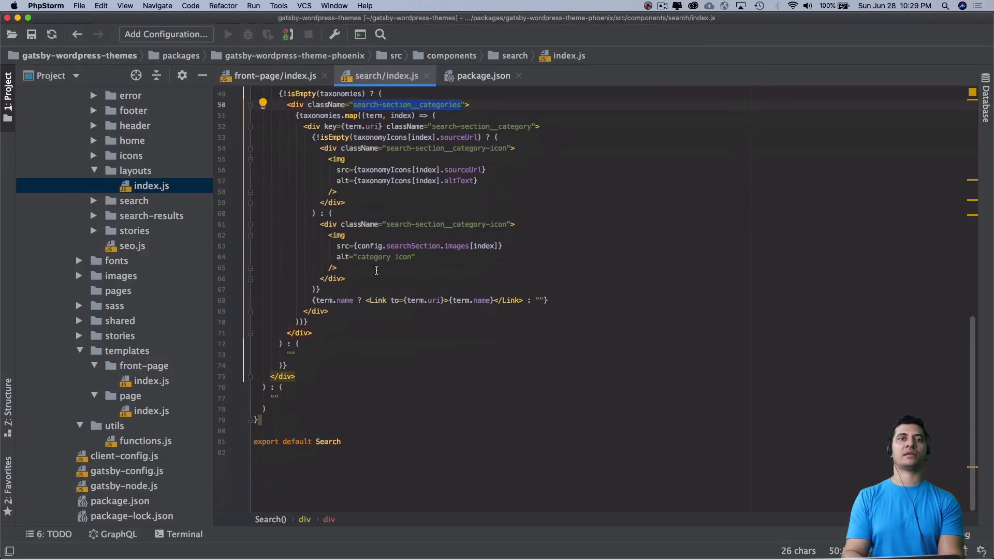
{"action": "scroll", "scroll_direction": "up", "scroll_amount": 3}
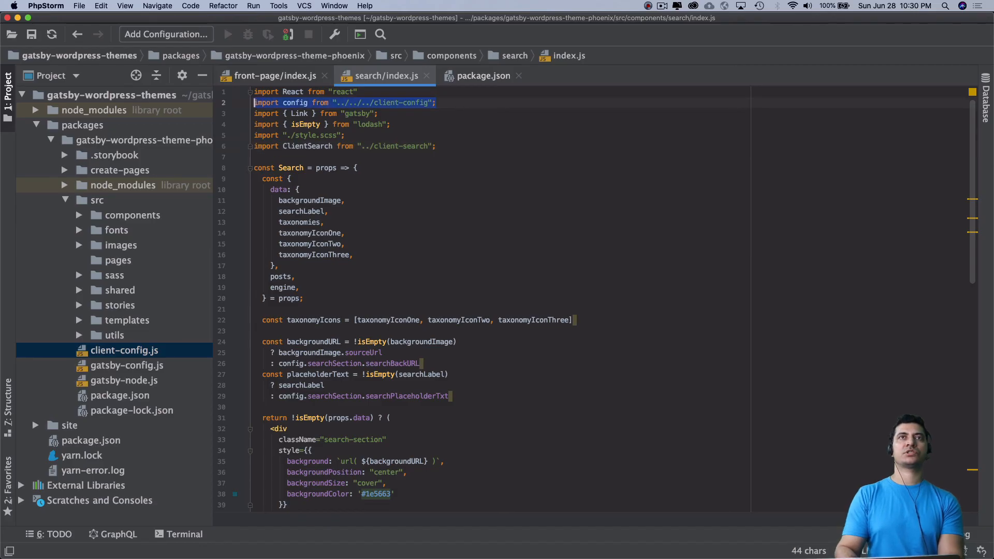
Delete the client-search and search-results component folders and check the dev build in Terminal
{"action": "left_click", "coordinate": [298, 189]}
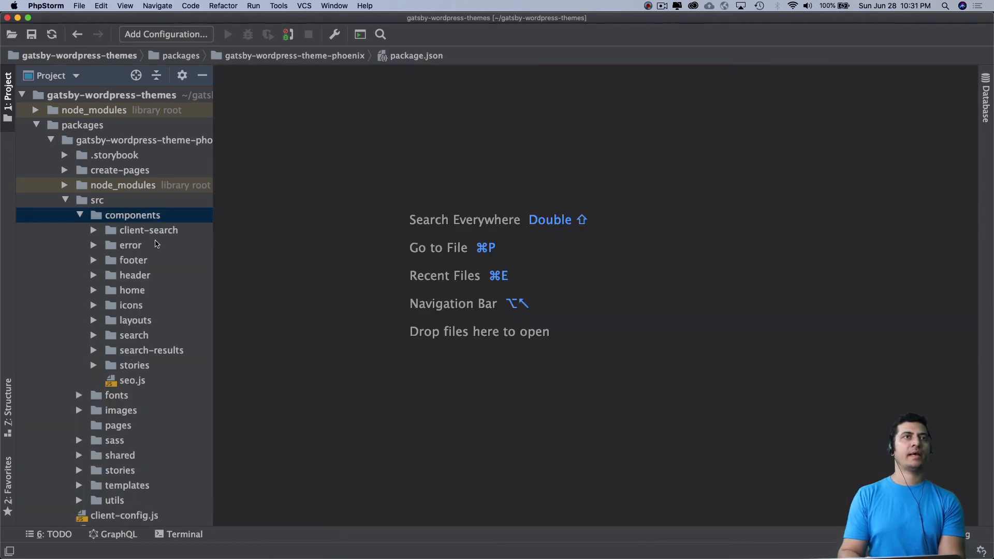
{"action": "left_click", "coordinate": [150, 230]}
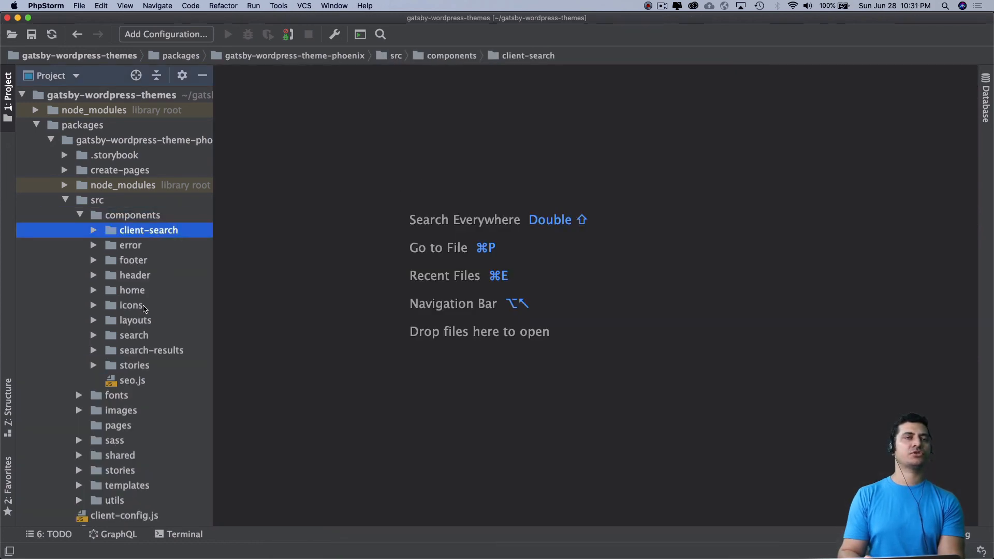
{"action": "left_click", "coordinate": [150, 350]}
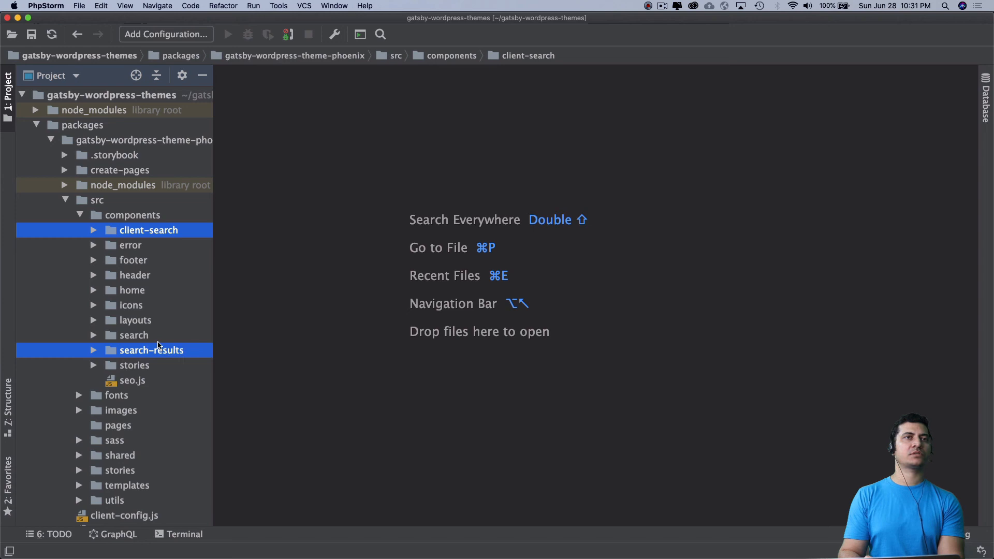
{"action": "left_click", "coordinate": [134, 335]}
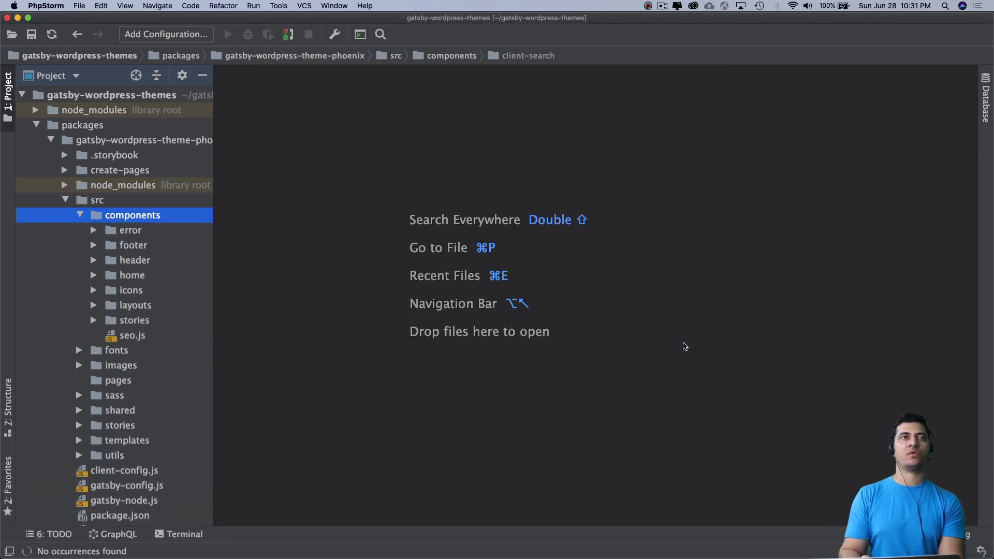
{"action": "left_click", "coordinate": [426, 537]}
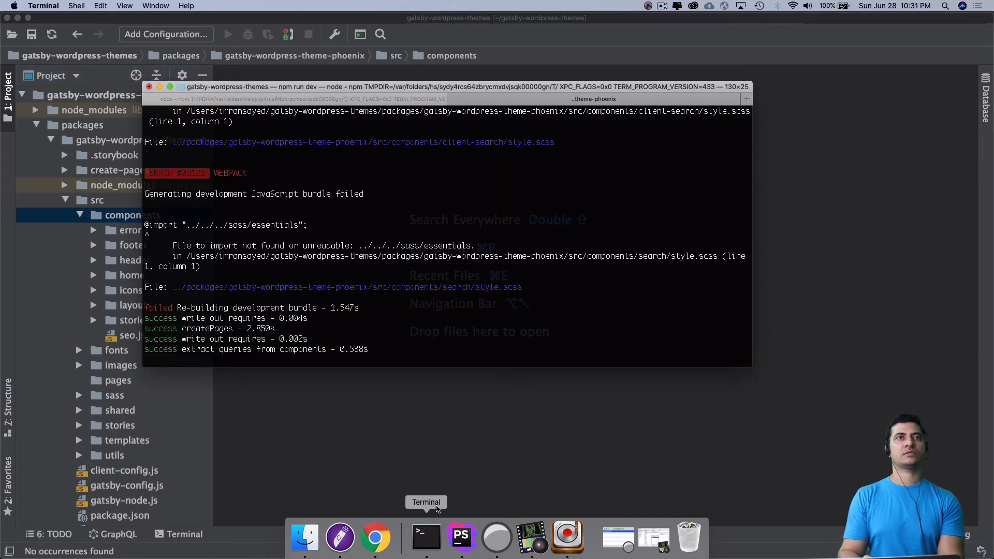
{"action": "mouse_move", "coordinate": [376, 538]}
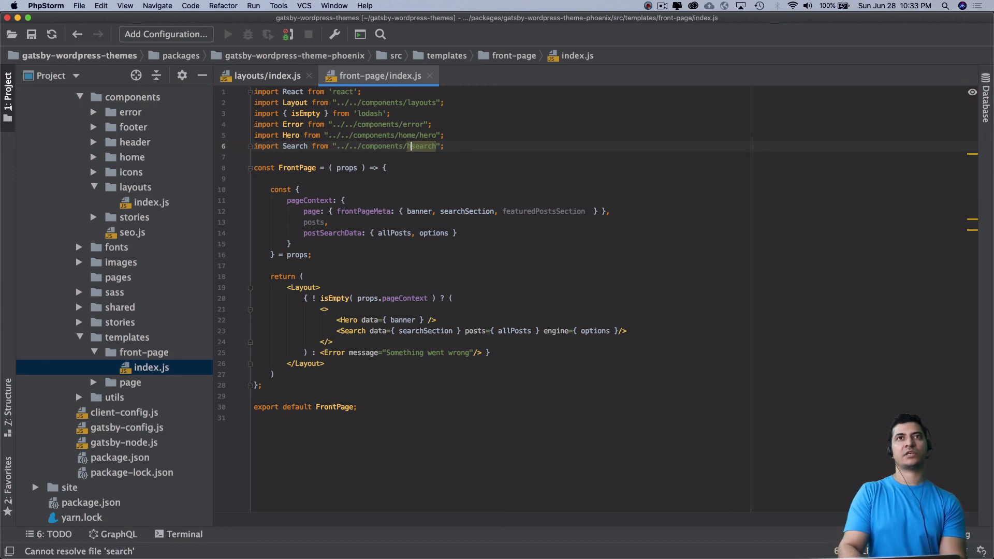
Change the front-page Search import path to '../../components/home/search'
{"action": "type", "text": "home/"}
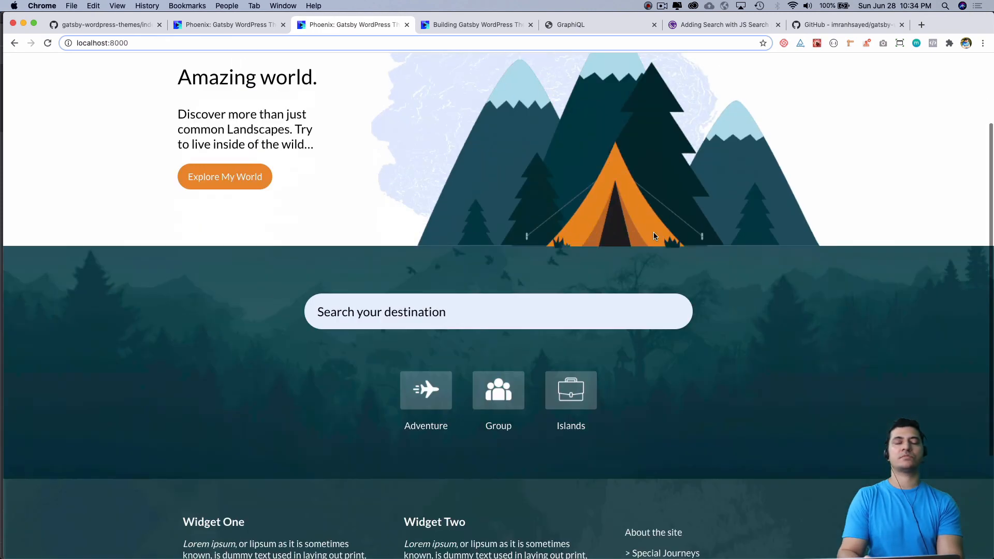
Test the localhost:8000 search box with 'hell' and 'adven', confirming matching adventure posts are listed
{"action": "scroll", "scroll_direction": "down", "scroll_amount": 3}
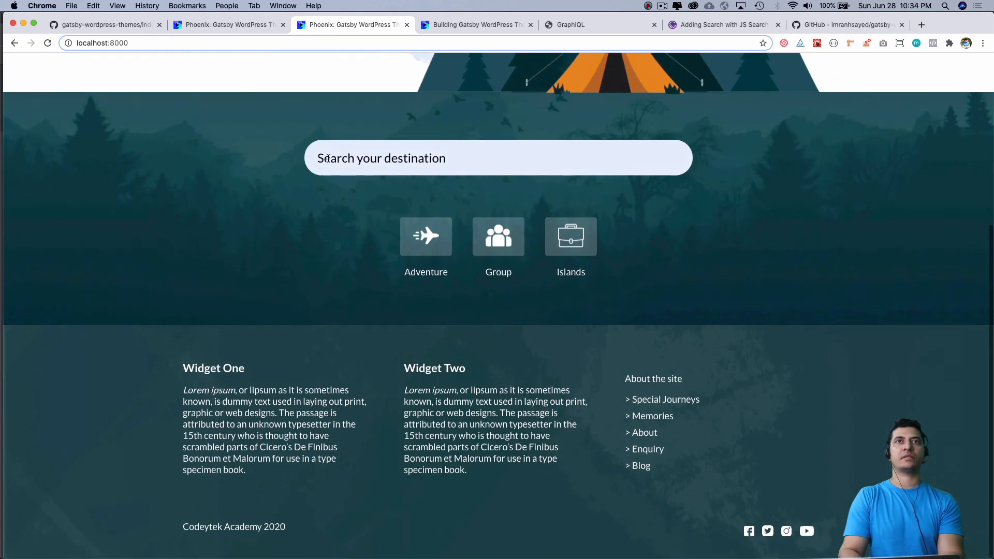
{"action": "type", "text": "hell"}
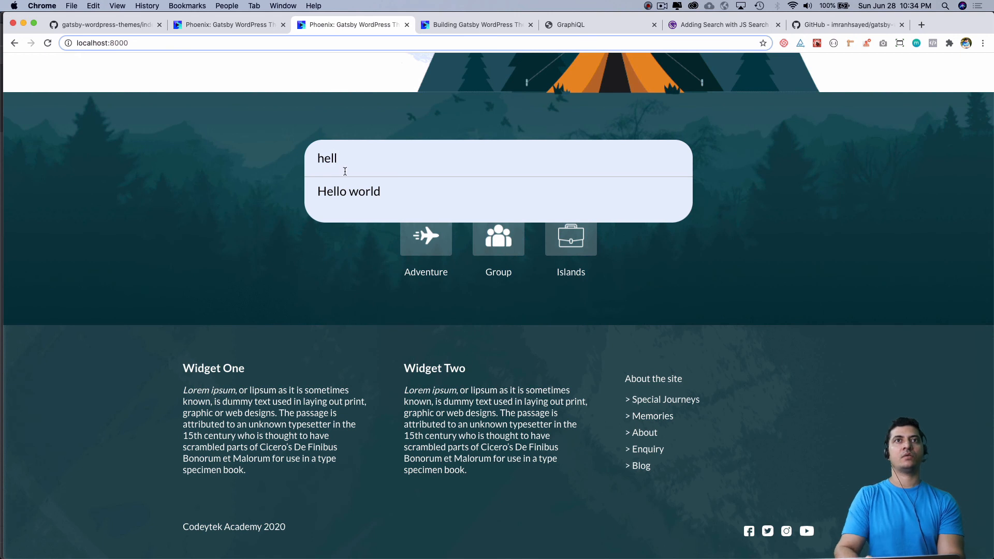
{"action": "left_click", "coordinate": [348, 191]}
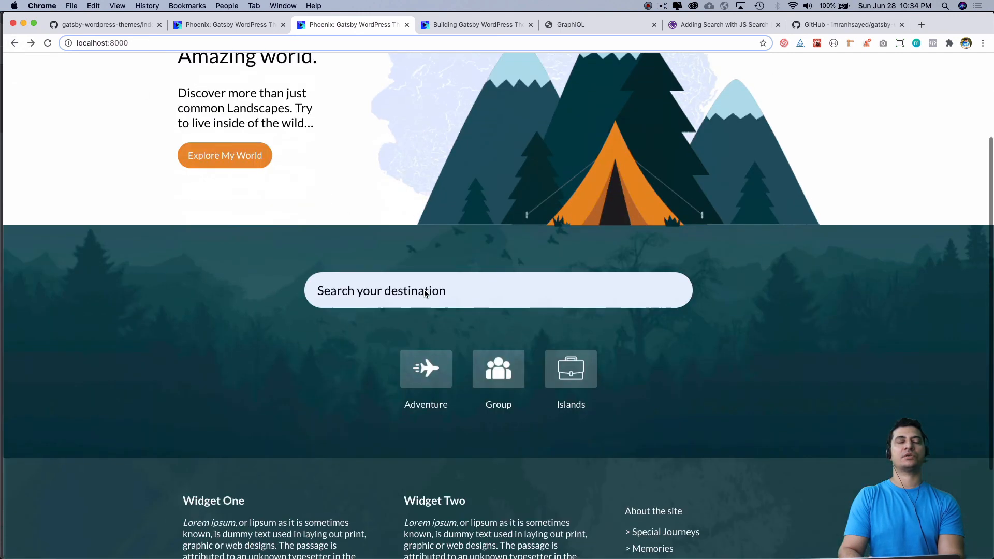
{"action": "scroll", "scroll_direction": "down", "scroll_amount": 3}
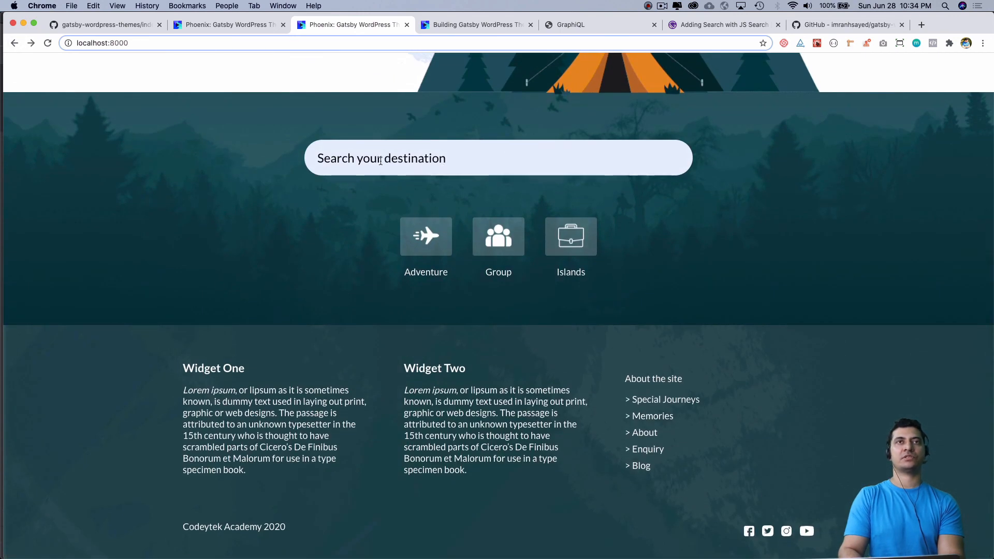
{"action": "type", "text": "ad"}
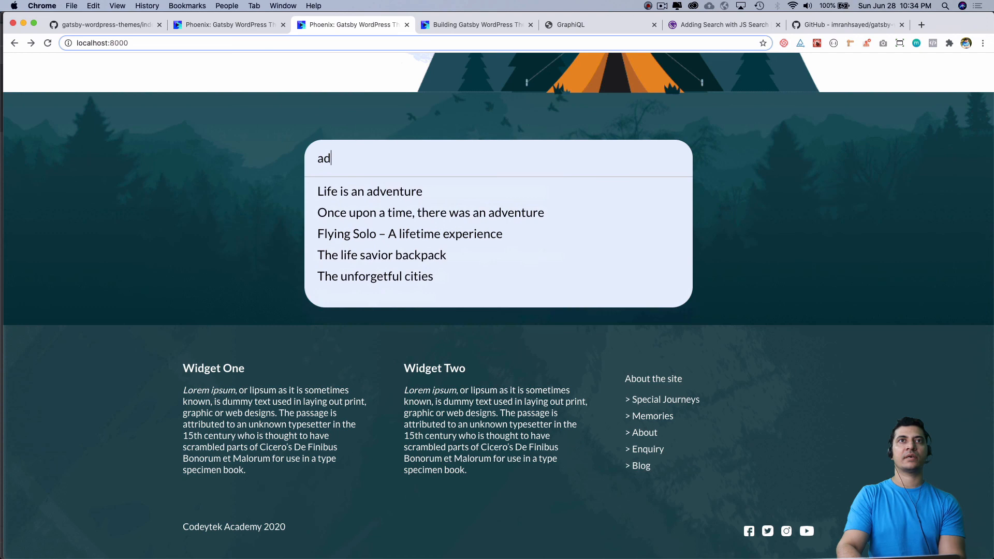
{"action": "type", "text": "ven"}
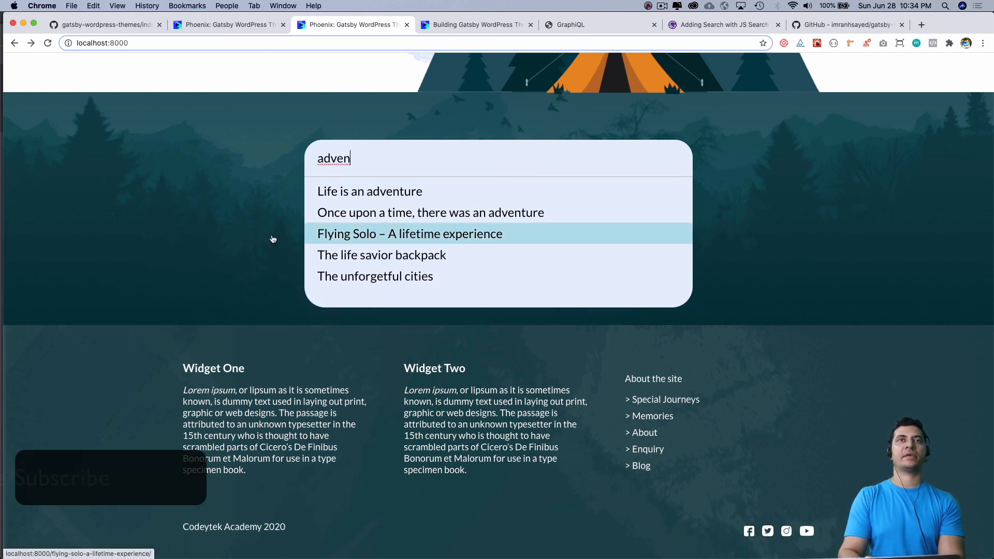
{"action": "scroll", "scroll_direction": "up", "scroll_amount": 3}
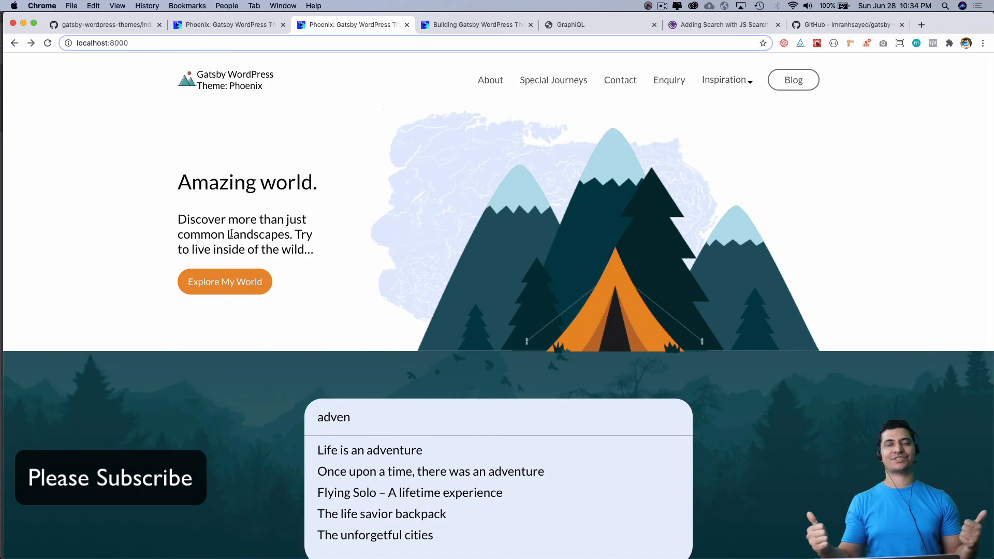